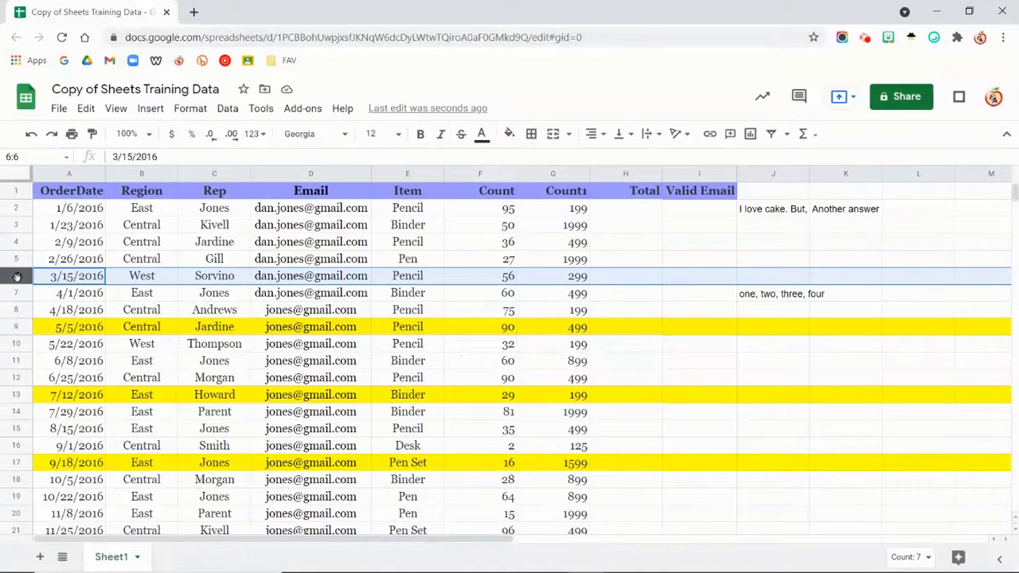
Fill the 3/15/2016 Sorvino row yellow, then select the entire sheet.
left_click(508, 133)
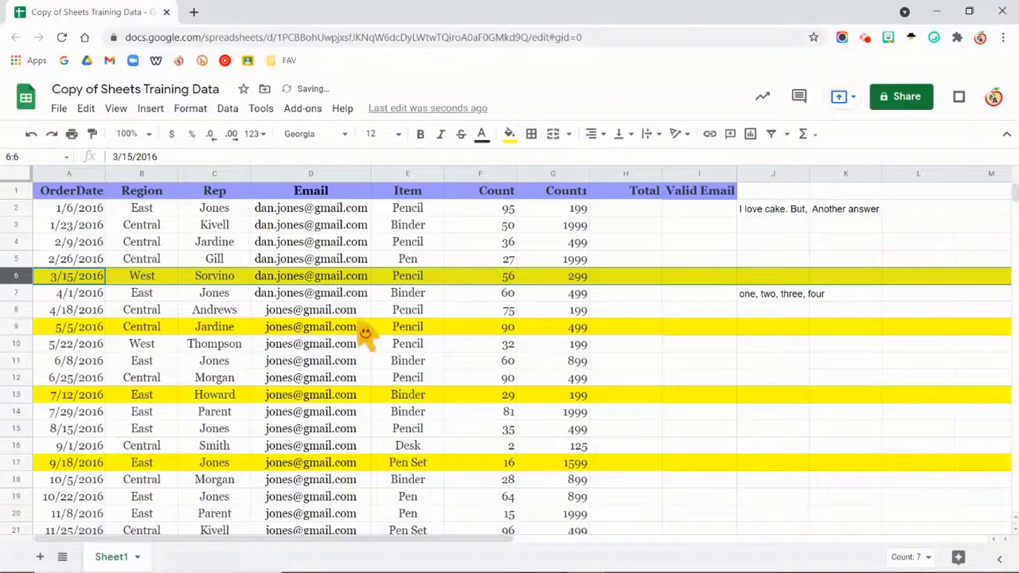
left_click(214, 292)
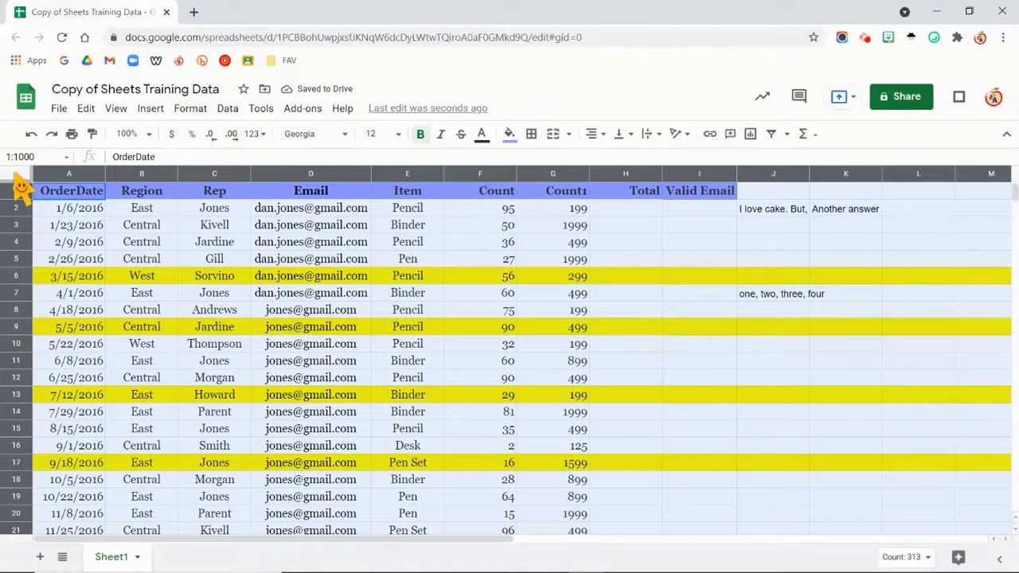
Add filters to the sales headers and sort the Item column by yellow fill color.
left_click(228, 108)
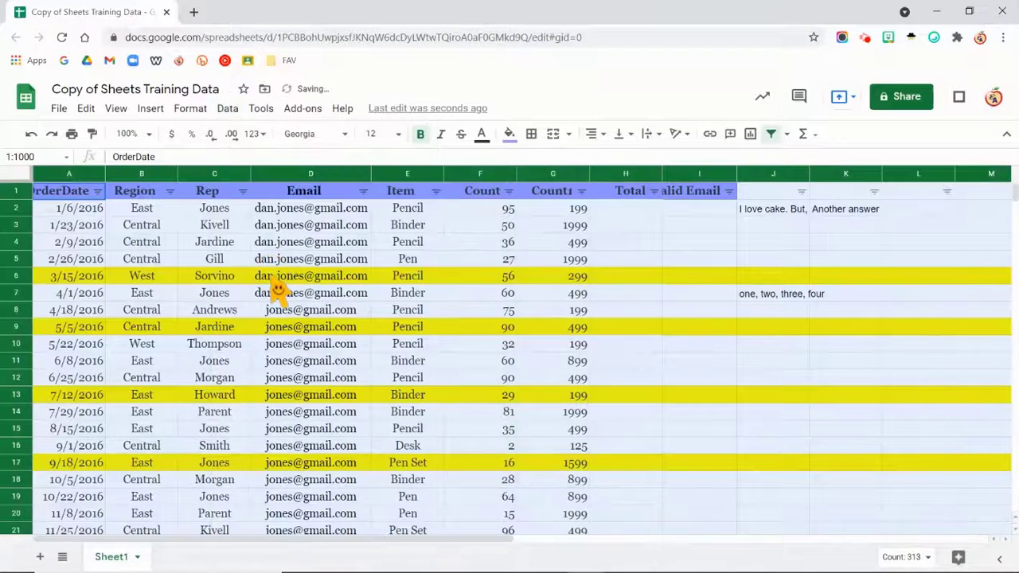
mouse_move(732, 332)
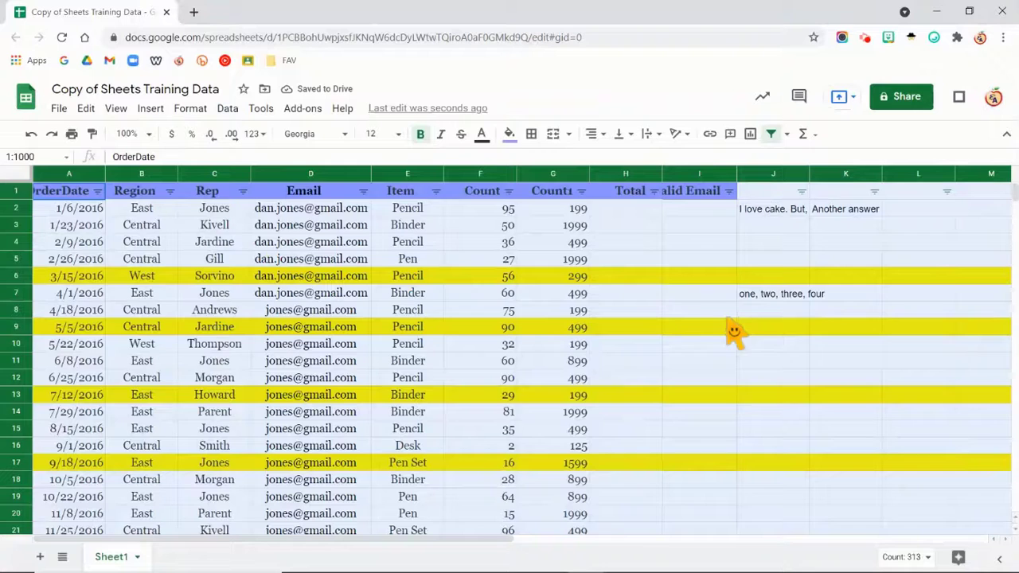
left_click(917, 326)
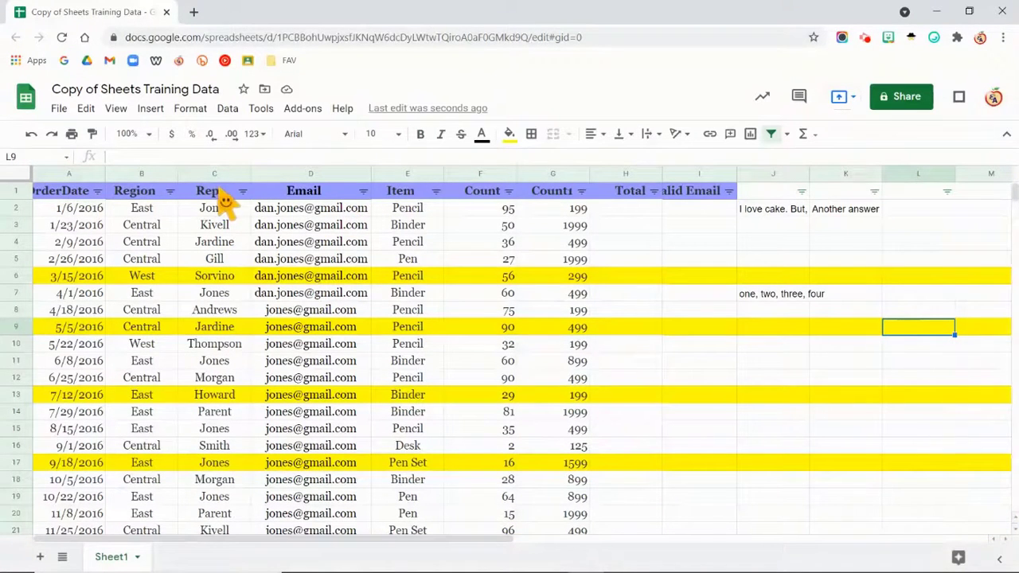
left_click(435, 191)
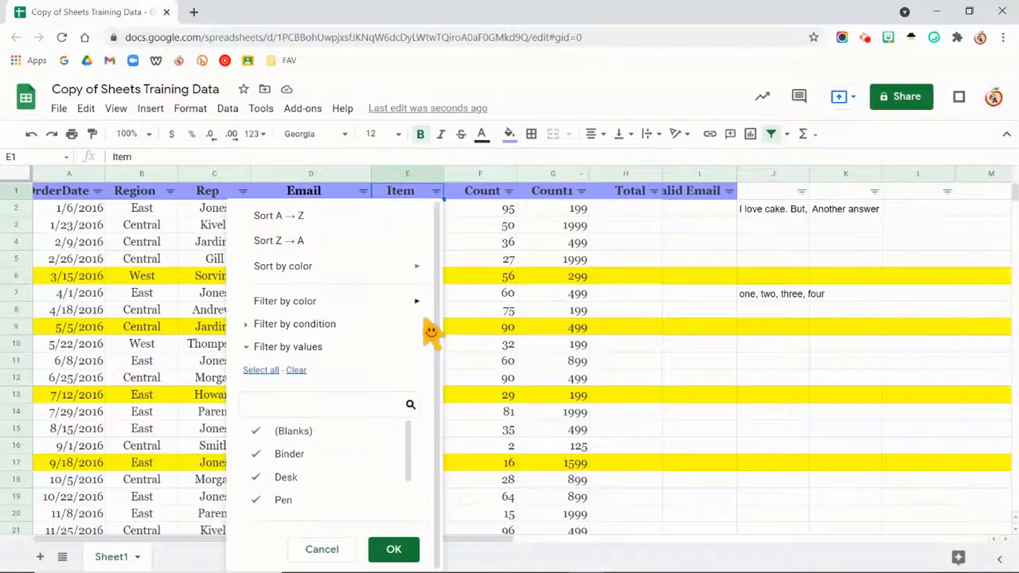
mouse_move(283, 265)
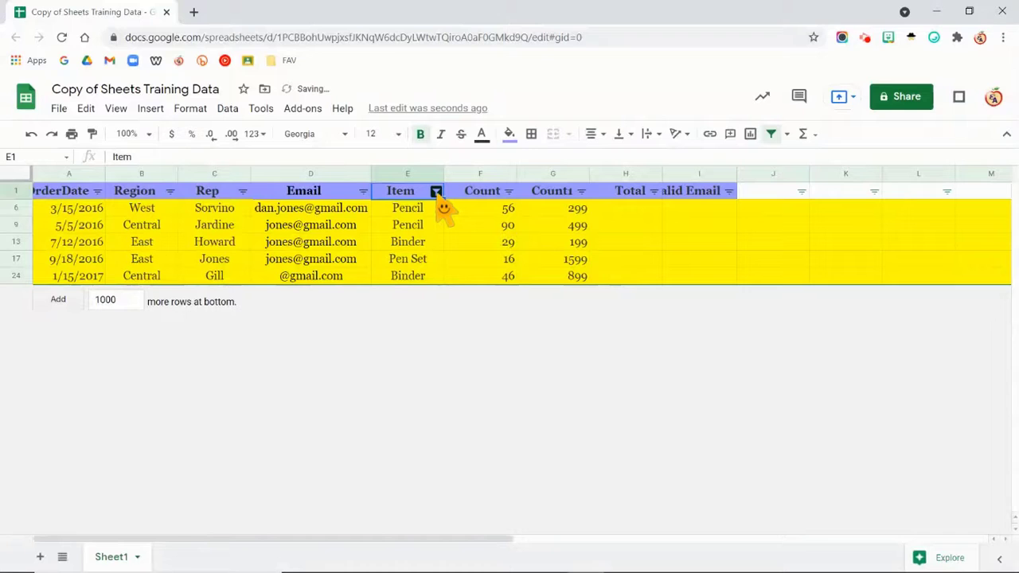
left_click(436, 190)
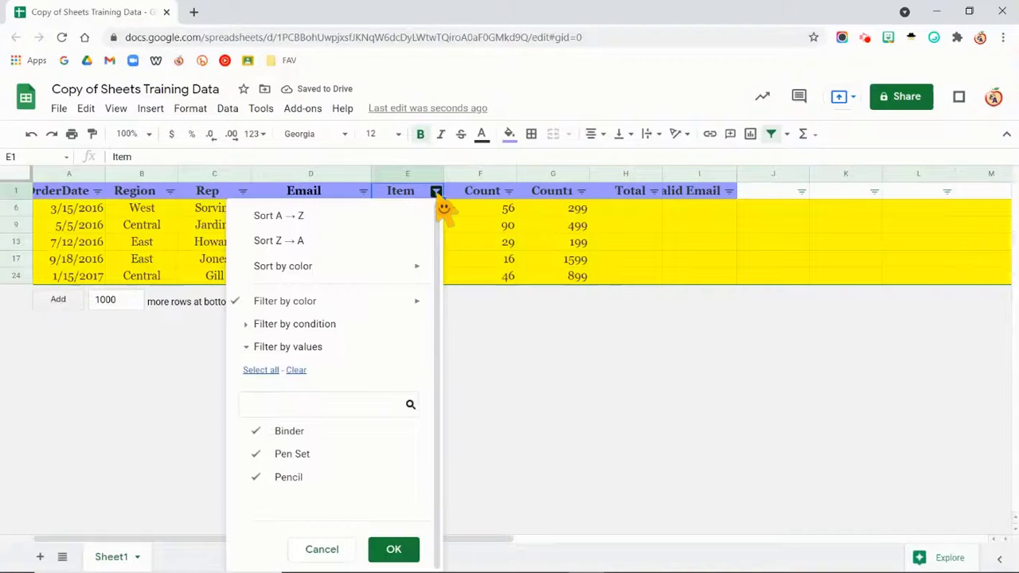
left_click(284, 300)
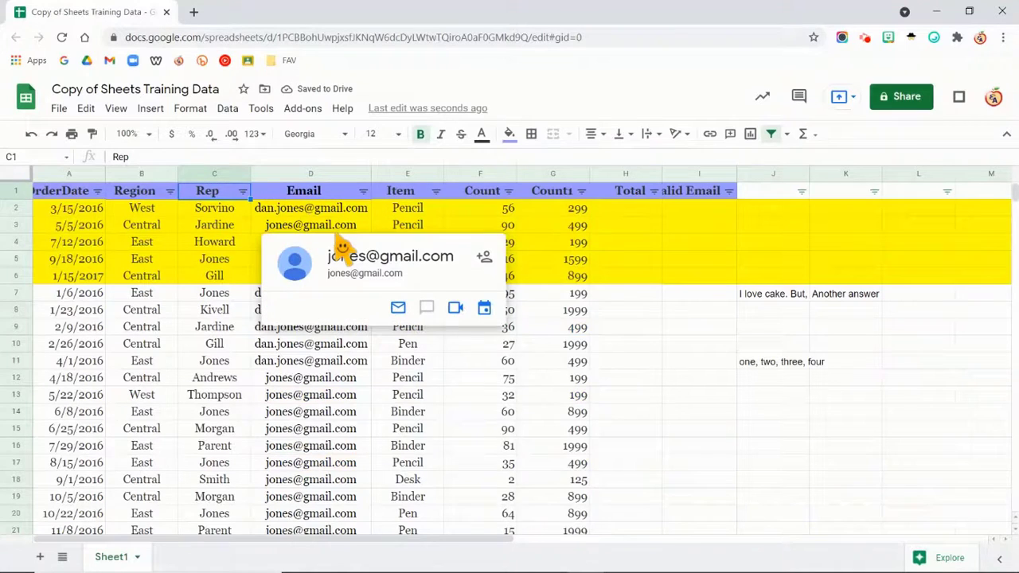
left_click(31, 133)
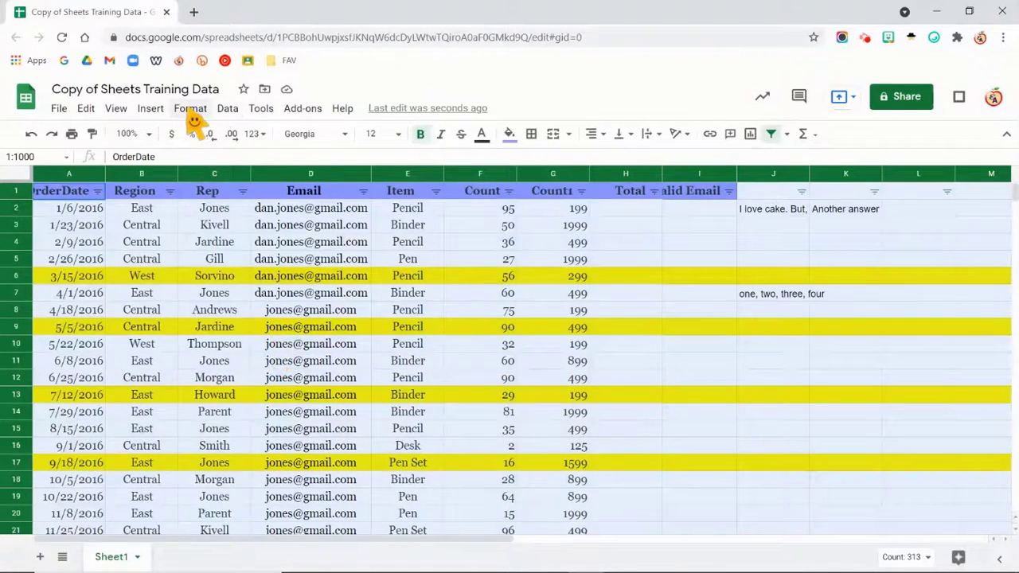
Apply the orange default alternating colors style to the whole sheet.
left_click(190, 108)
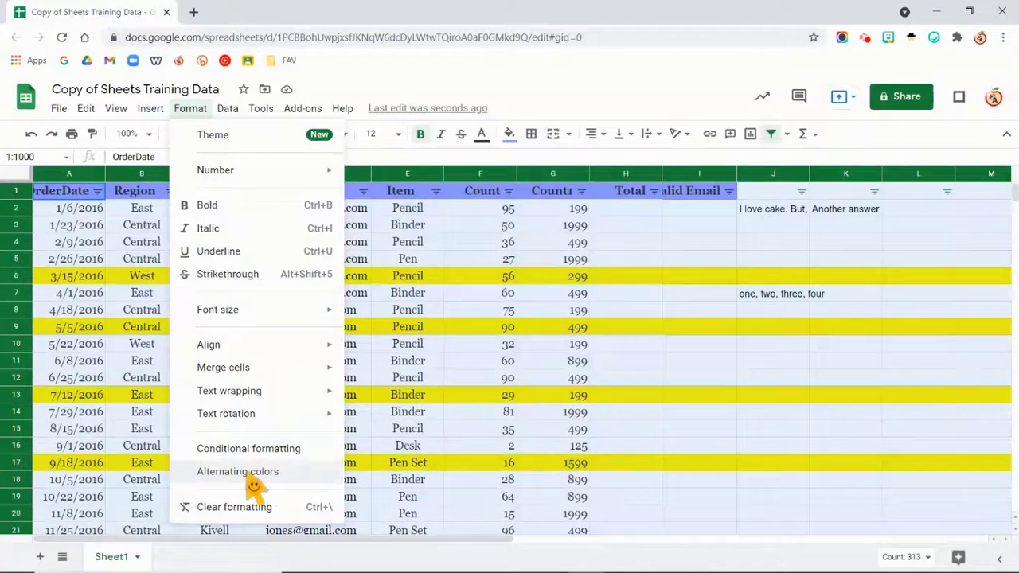
mouse_move(262, 486)
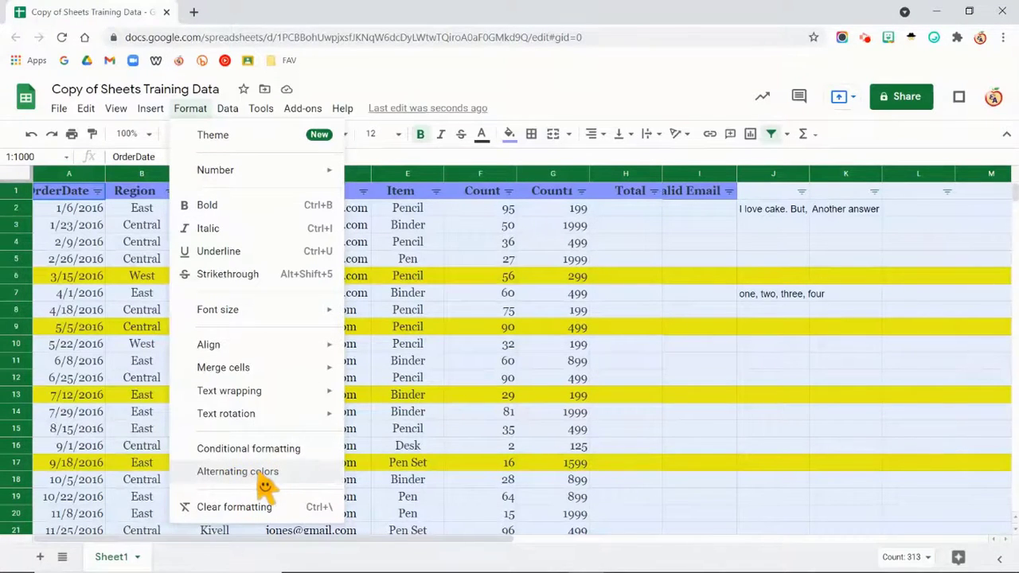
mouse_move(275, 490)
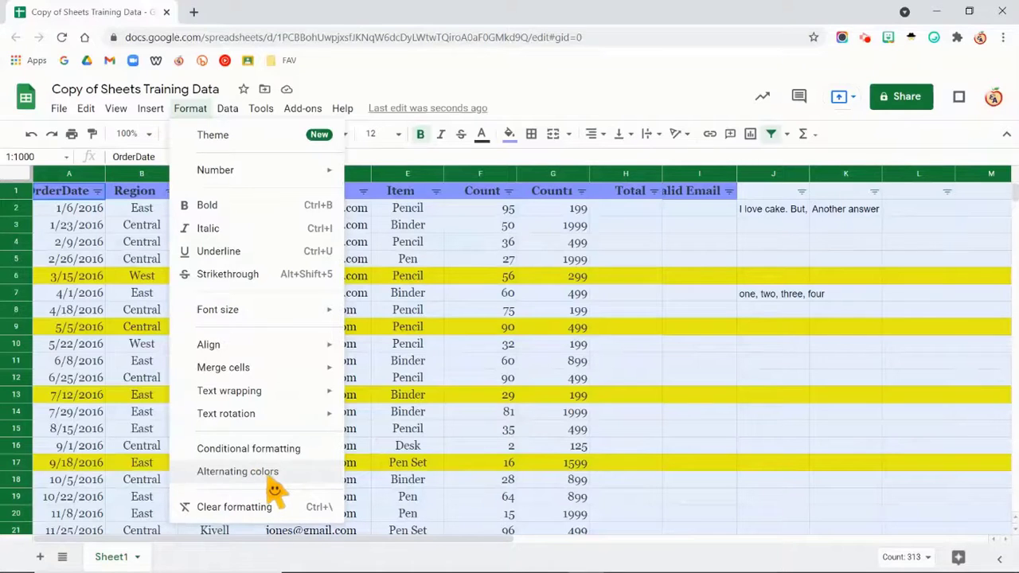
left_click(237, 472)
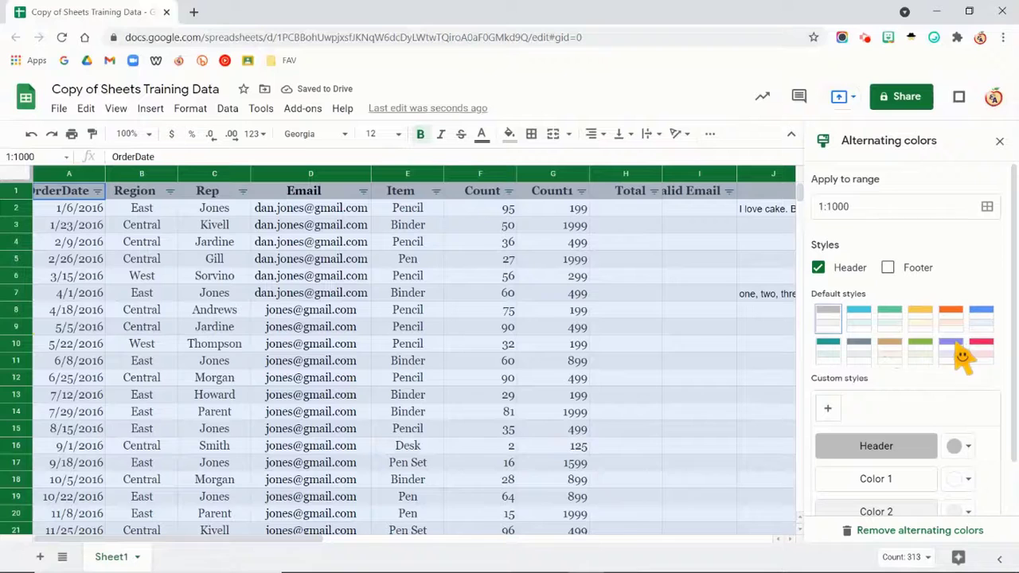
mouse_move(959, 330)
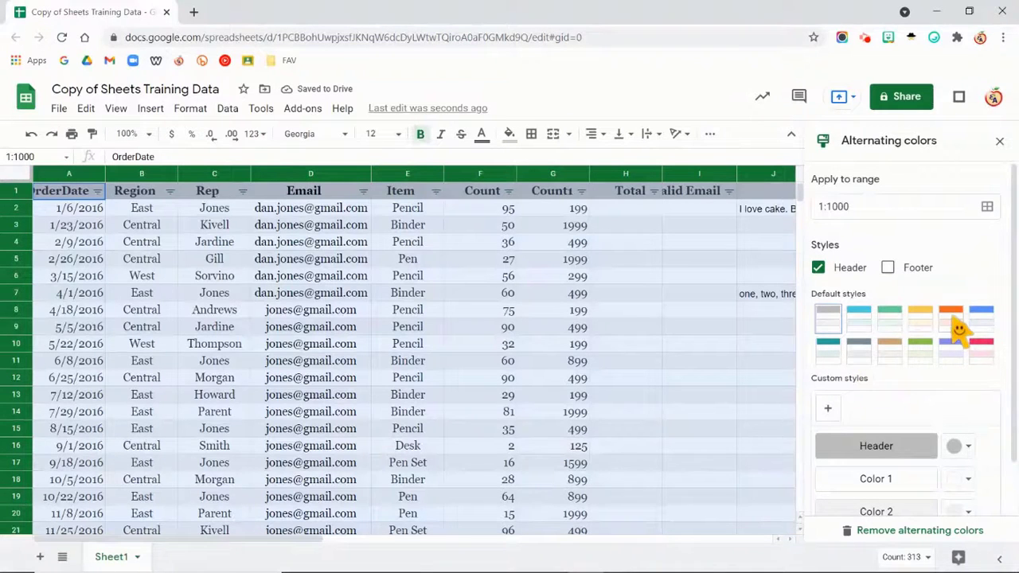
left_click(950, 320)
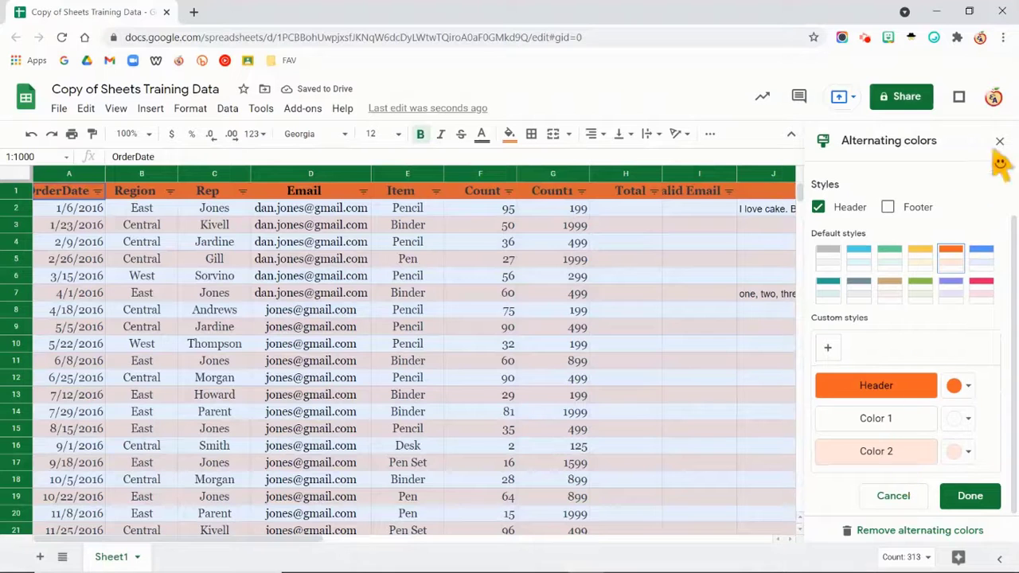
mouse_move(985, 183)
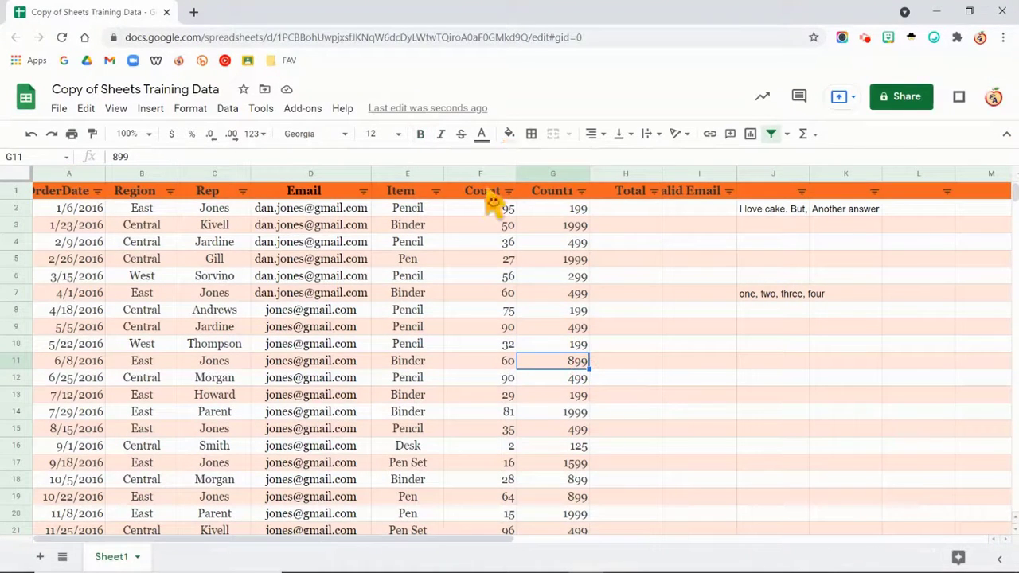
mouse_move(625, 458)
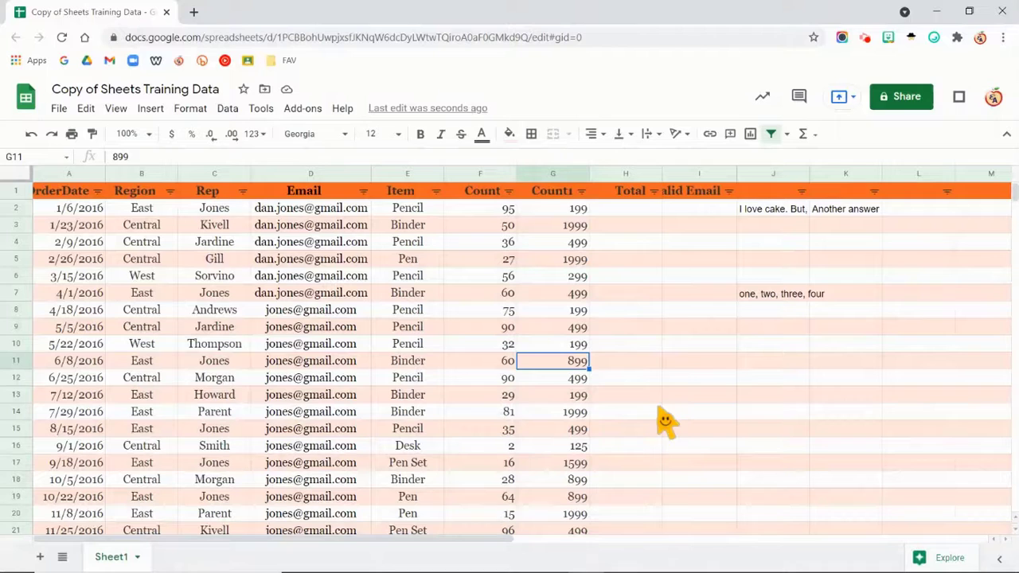
Give cell H3 a data validation list of items: yes, no, maybe.
left_click(624, 224)
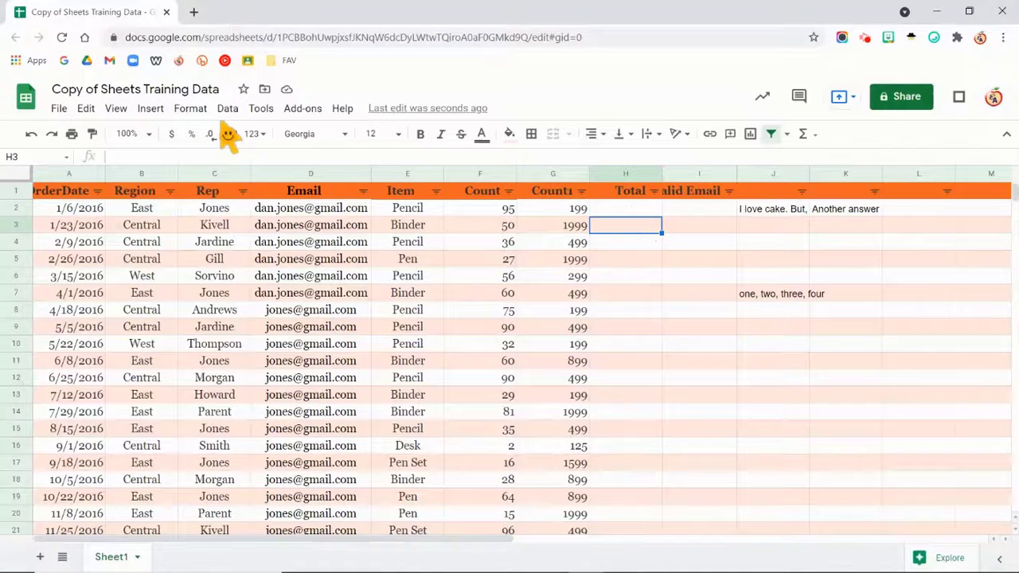
left_click(227, 107)
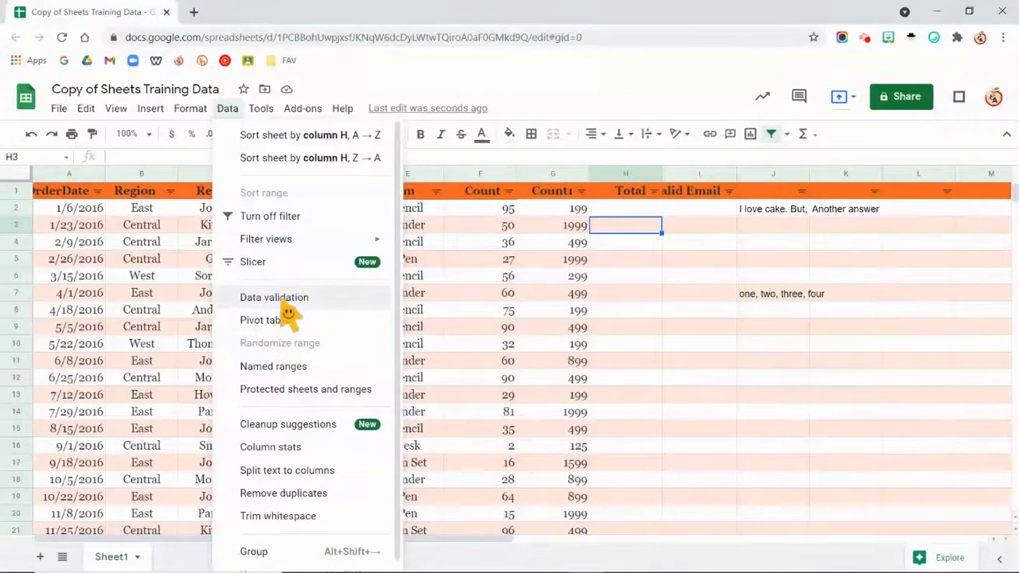
left_click(274, 297)
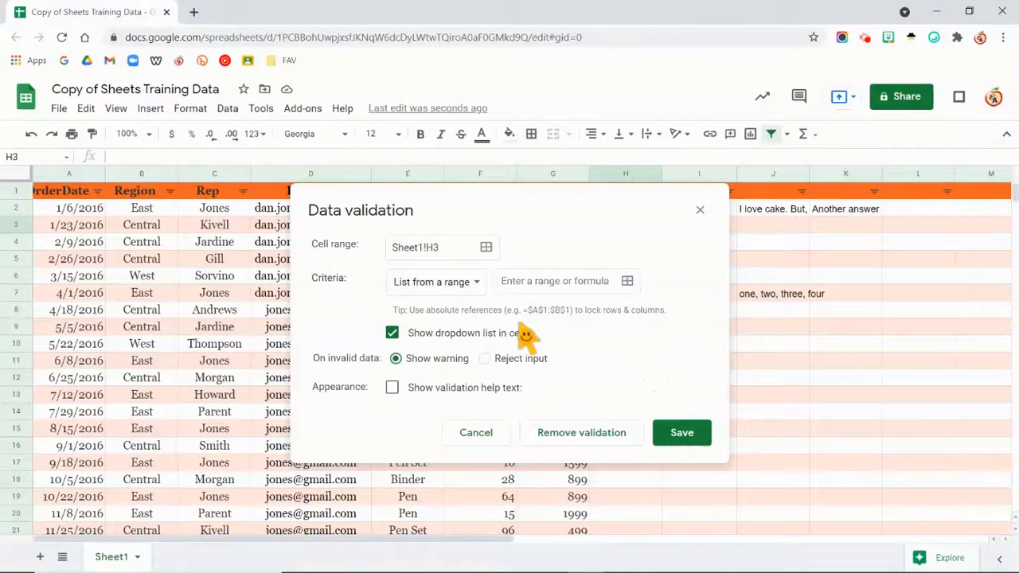
left_click(436, 281)
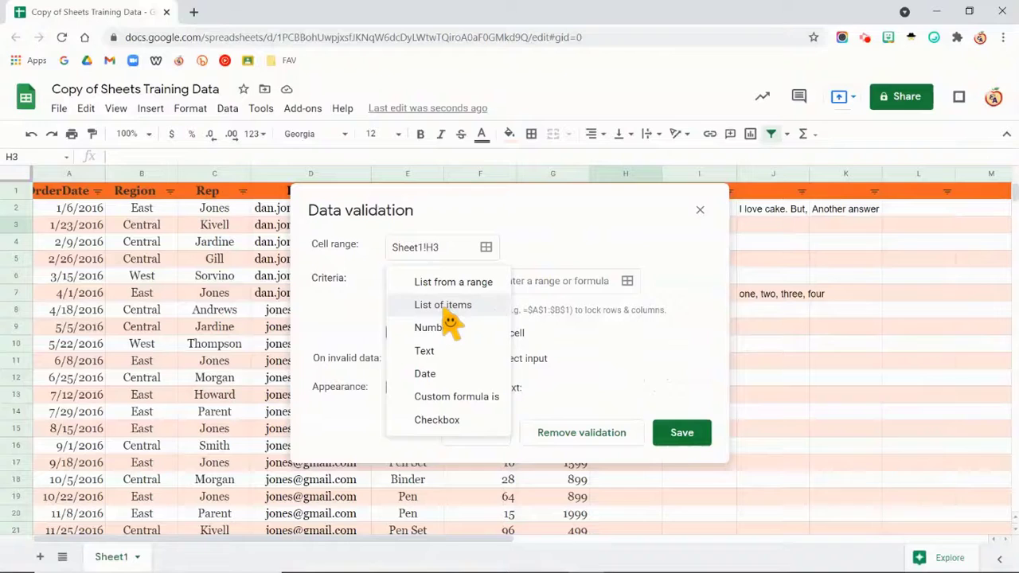
left_click(443, 304)
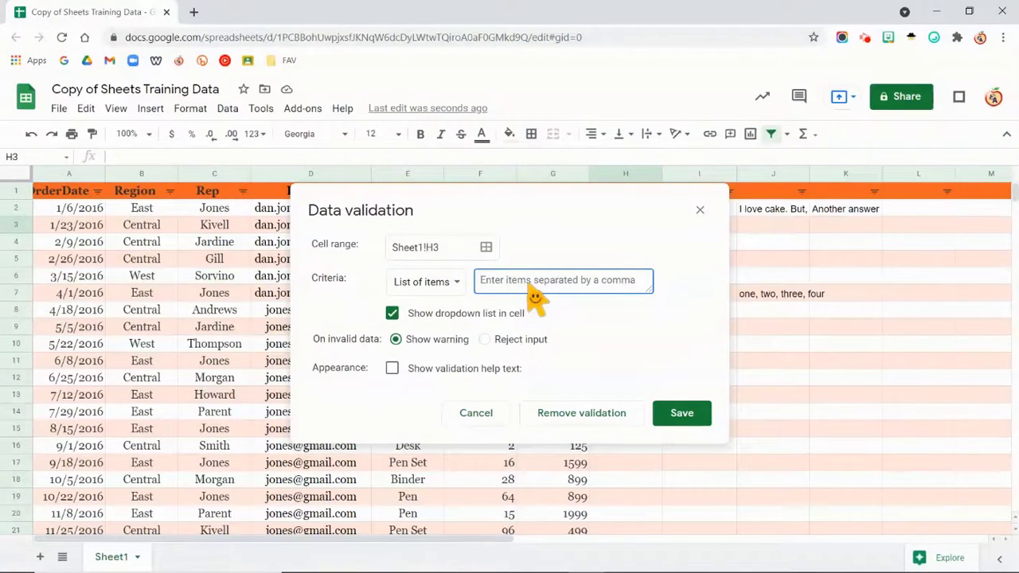
type("yes, no, ma")
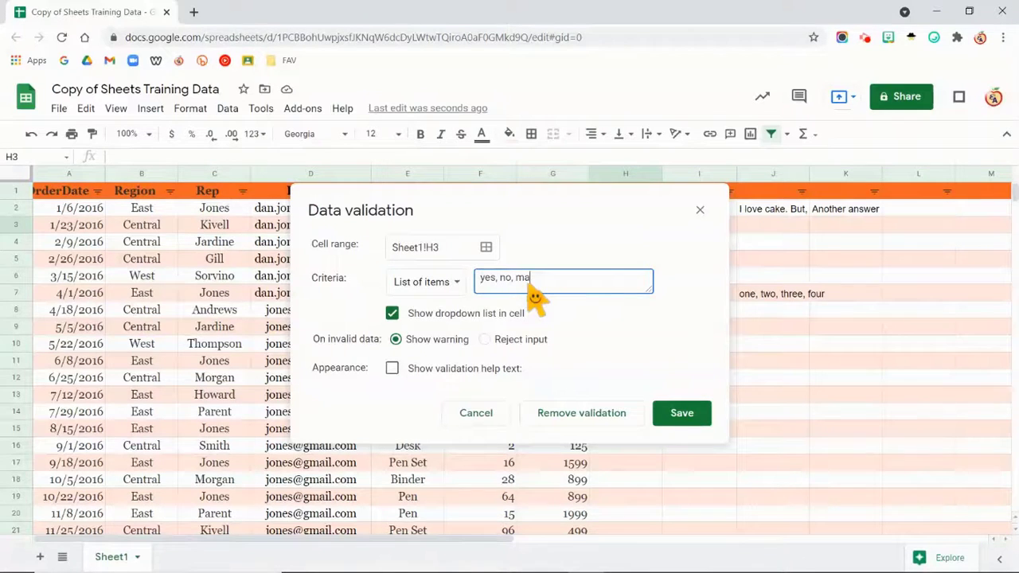
type("ybe")
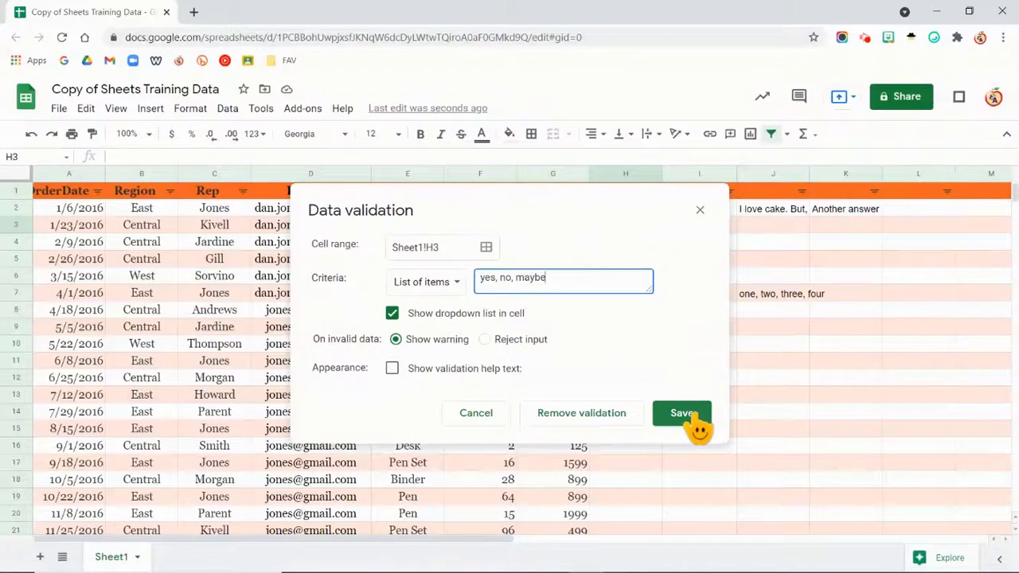
left_click(682, 412)
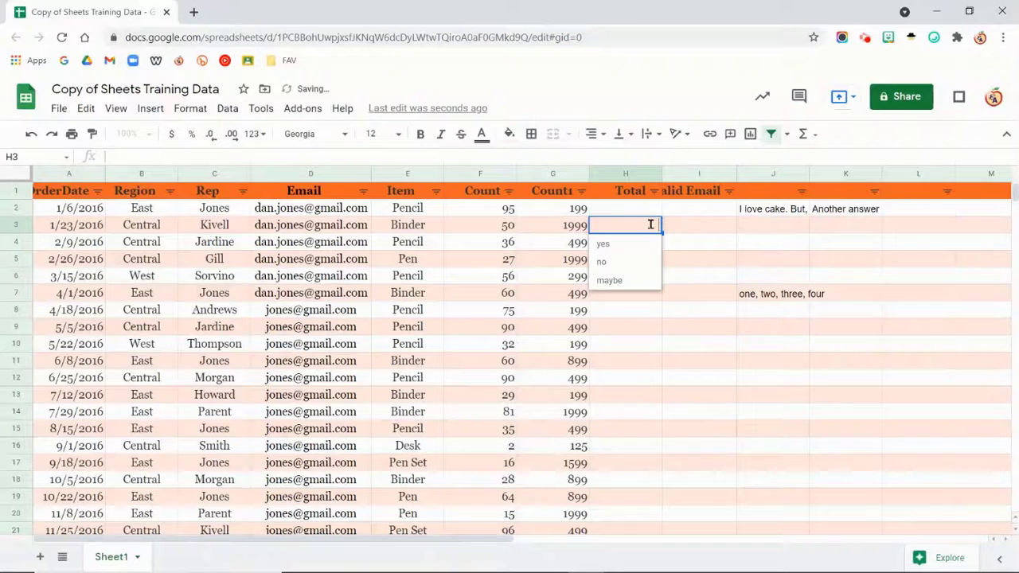
Pick yes in H3, fill the dropdown down the Total column, then remove it.
left_click(602, 244)
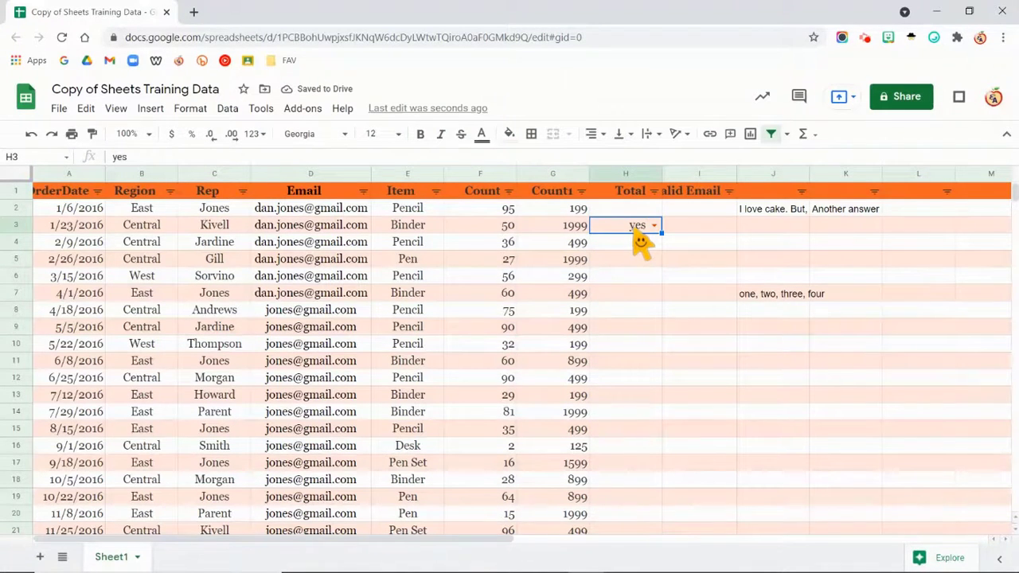
left_click(652, 225)
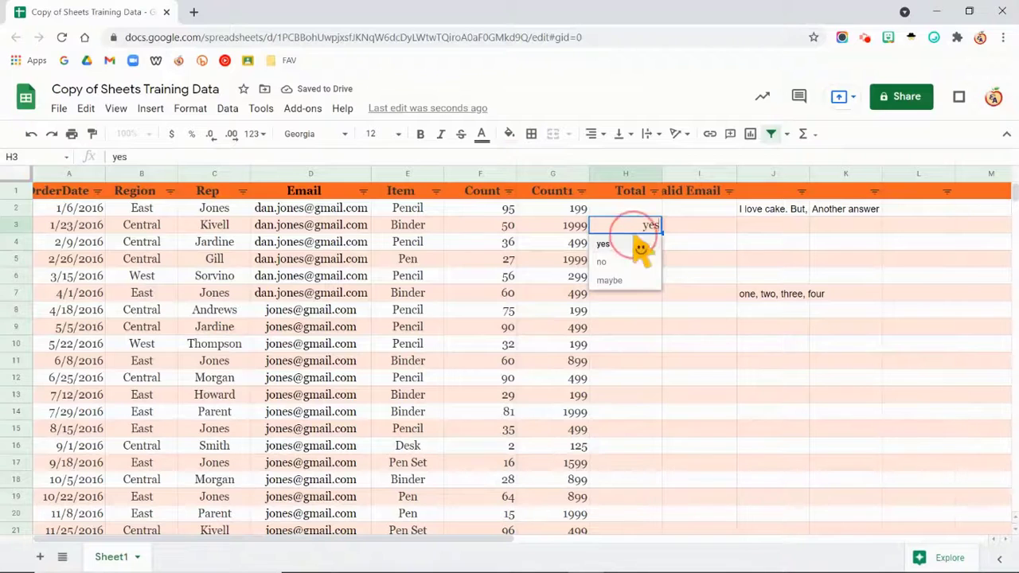
left_click(603, 244)
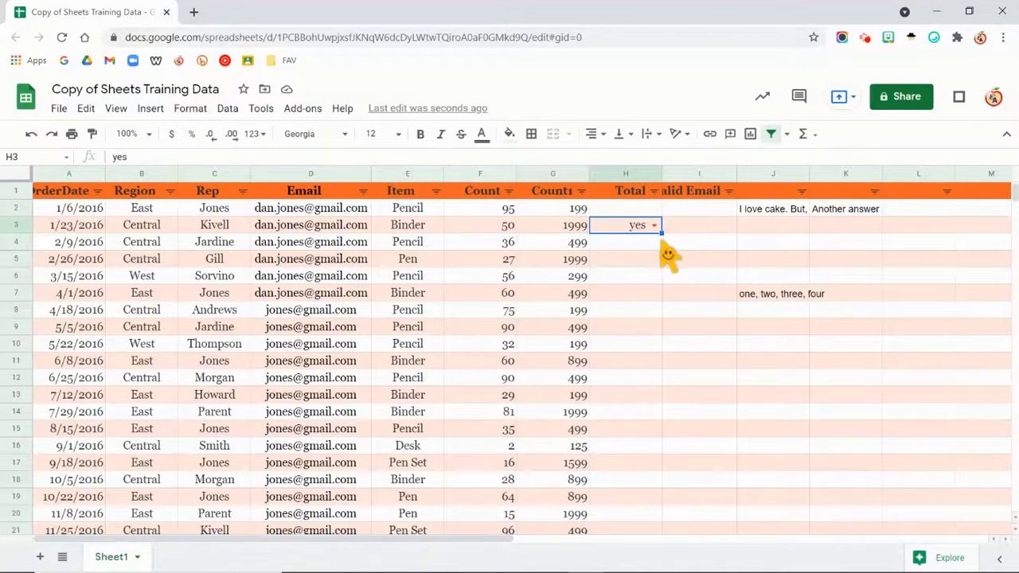
left_click_drag(645, 230, 645, 445)
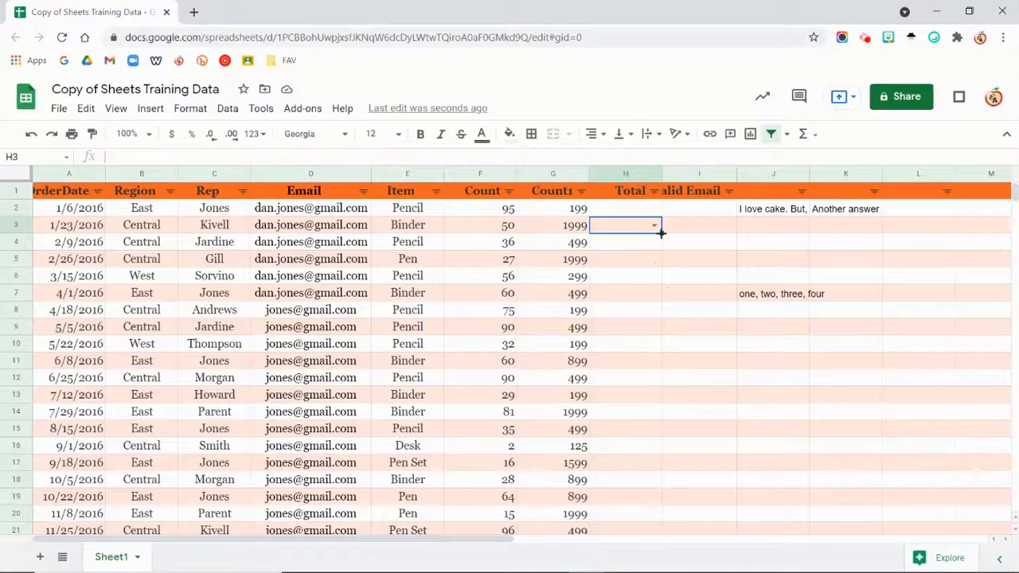
left_click_drag(625, 225, 624, 429)
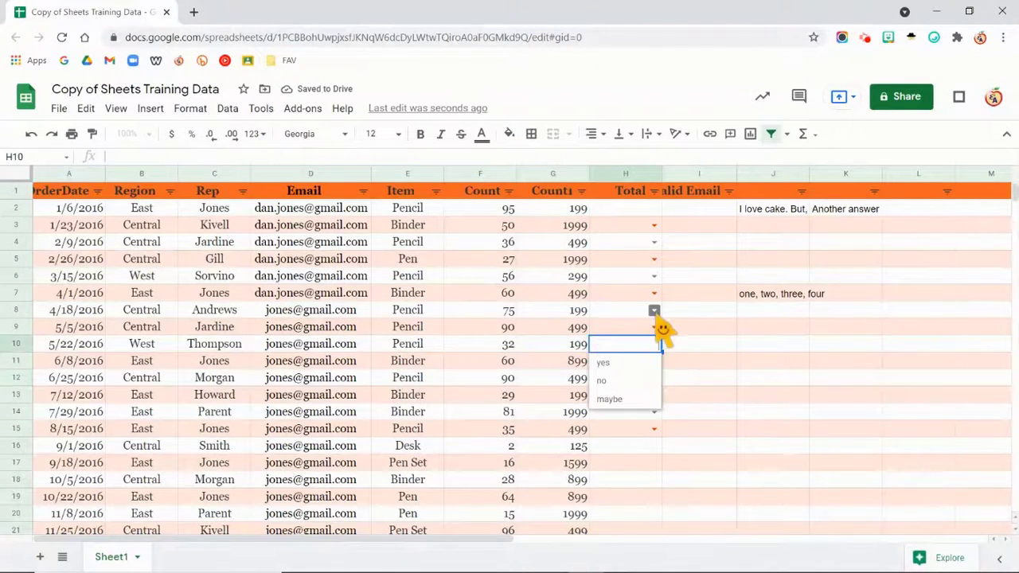
left_click(260, 107)
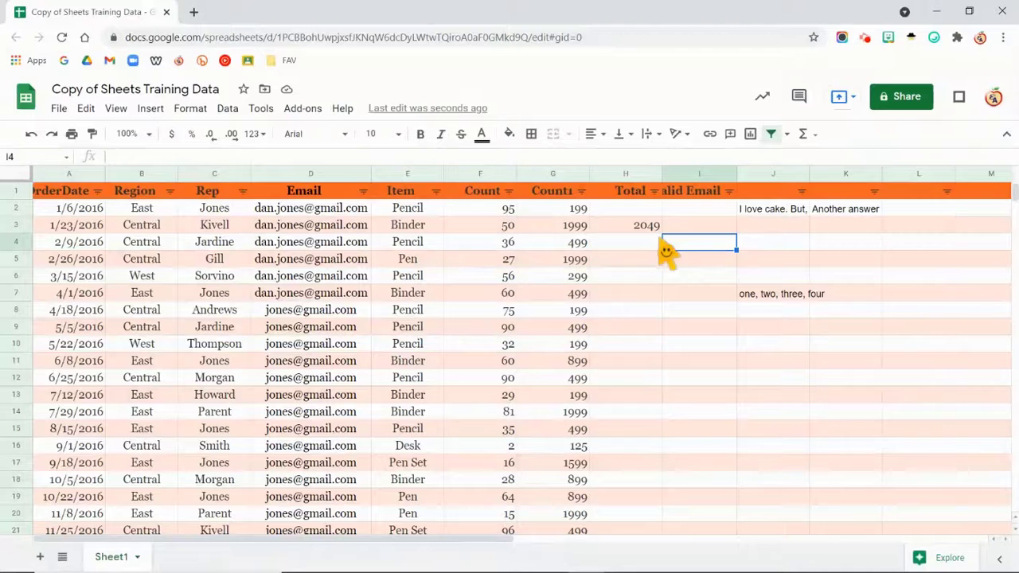
Insert a checkbox in I4, toggle it, tick a lower box, and show column statistics.
left_click(150, 108)
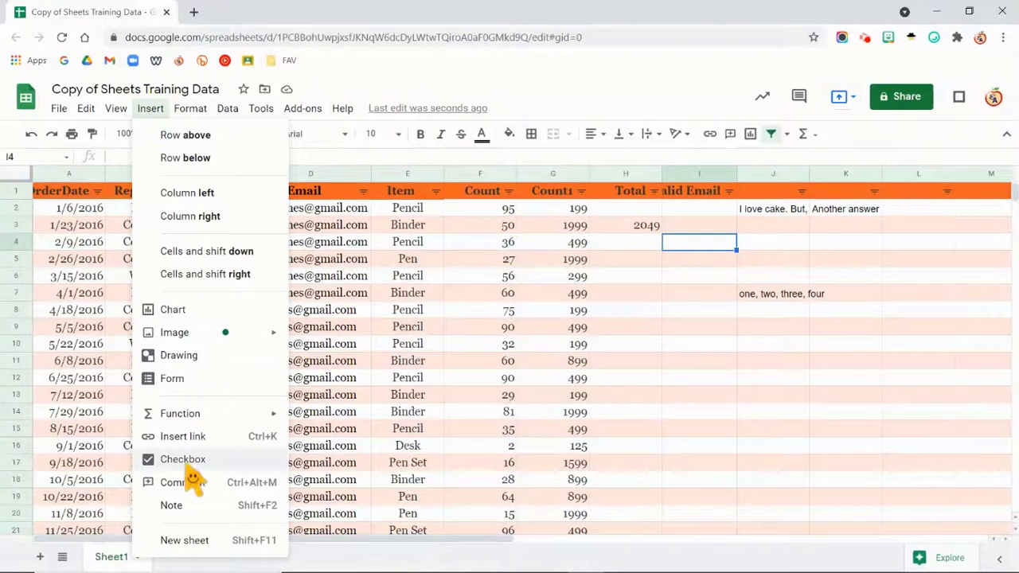
left_click(183, 459)
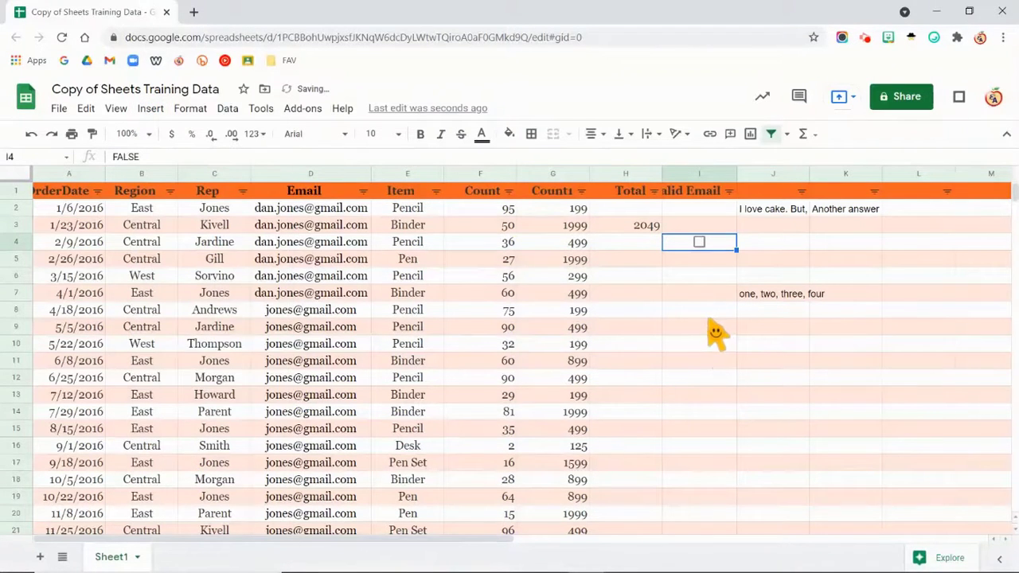
left_click(698, 241)
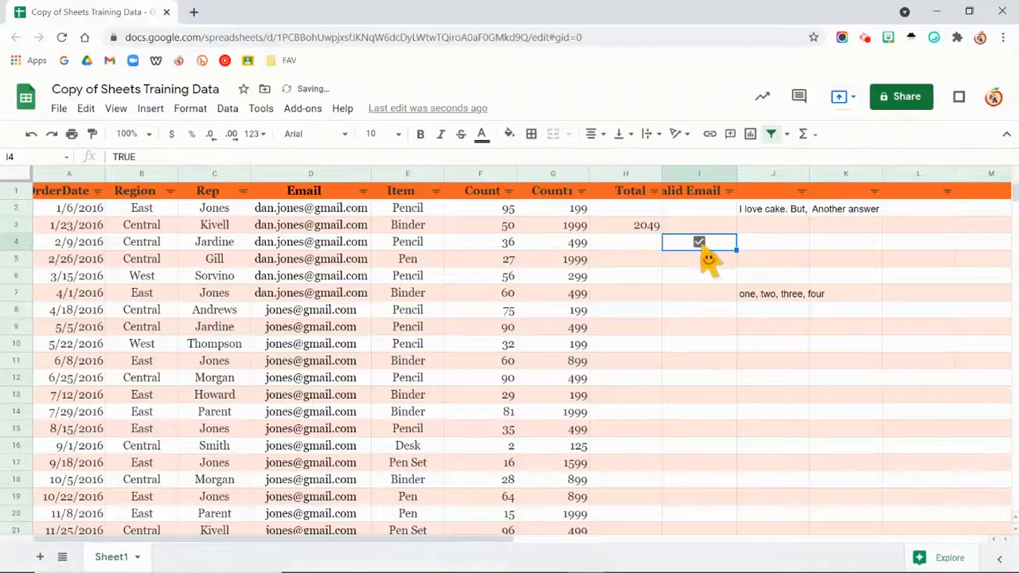
left_click(698, 241)
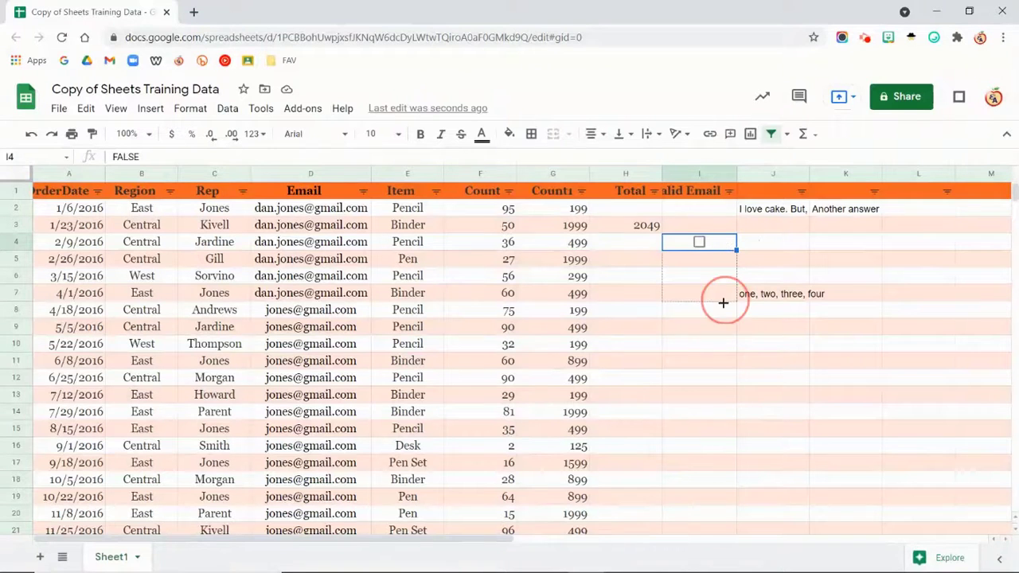
mouse_move(732, 402)
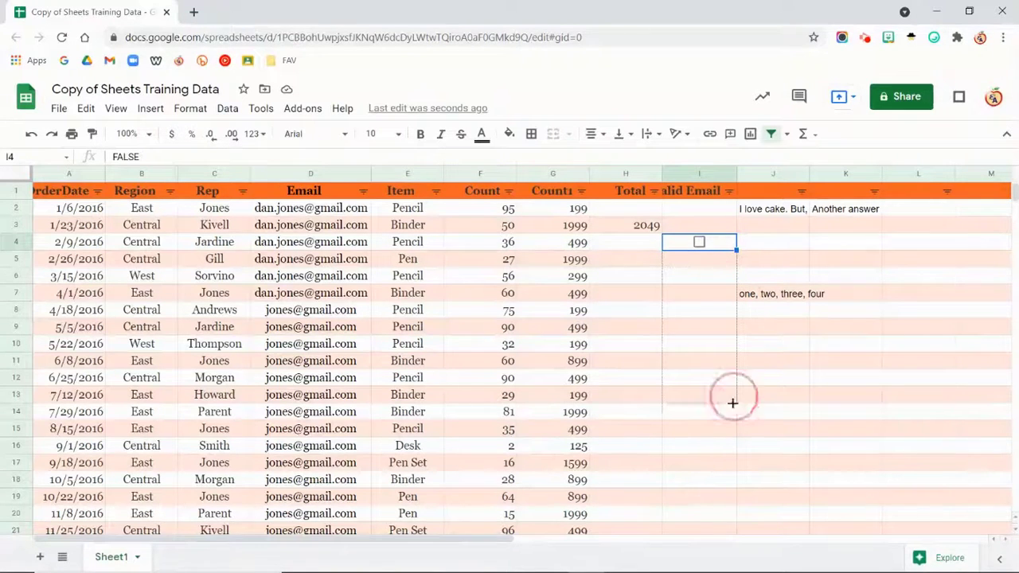
left_click(698, 377)
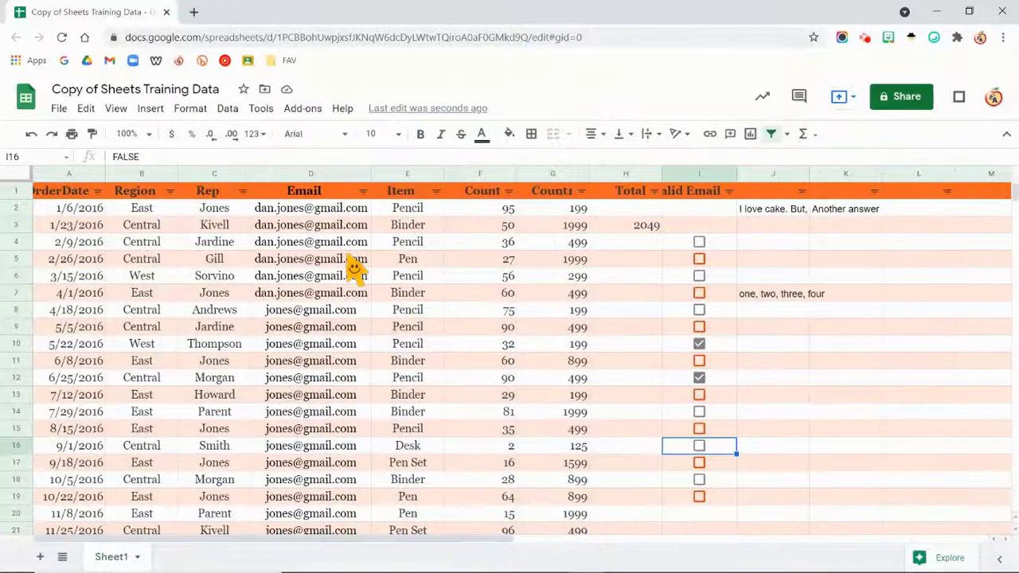
left_click(226, 107)
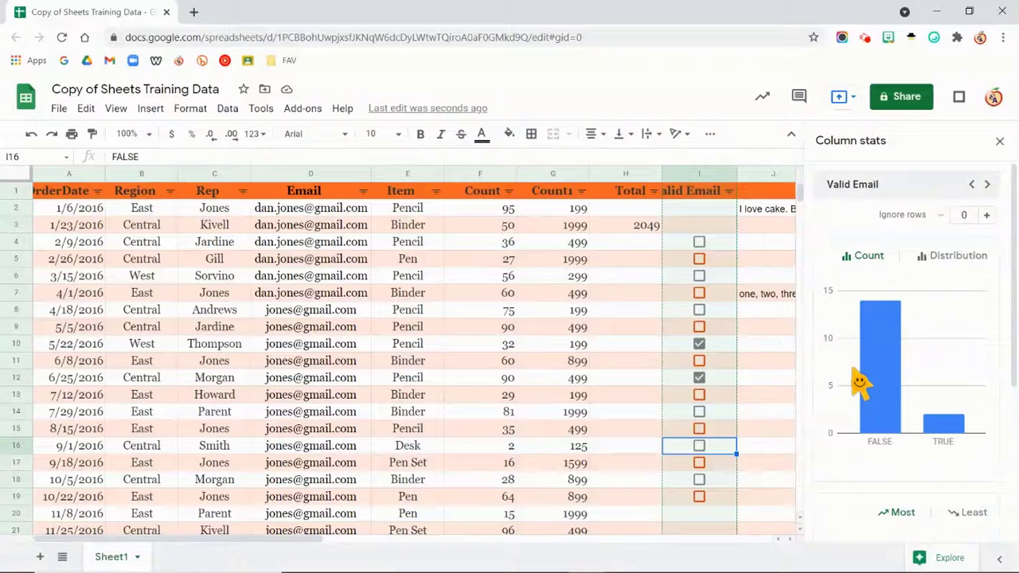
mouse_move(721, 238)
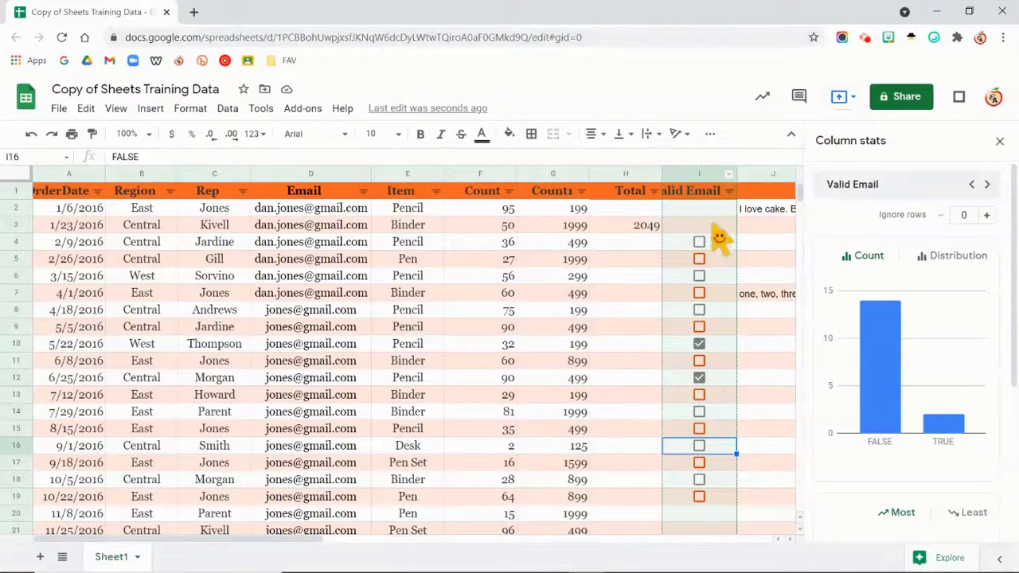
mouse_move(886, 361)
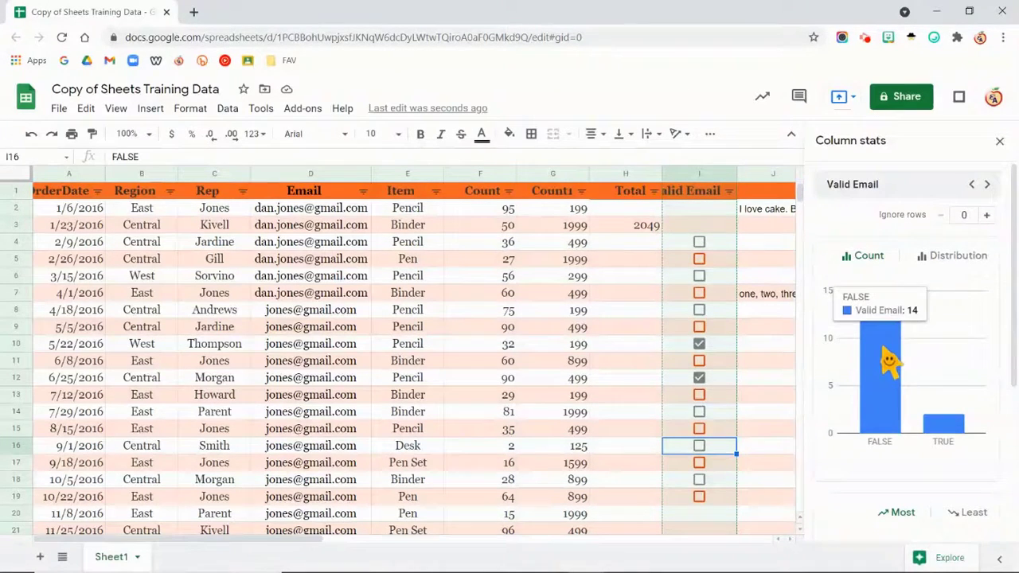
mouse_move(967, 437)
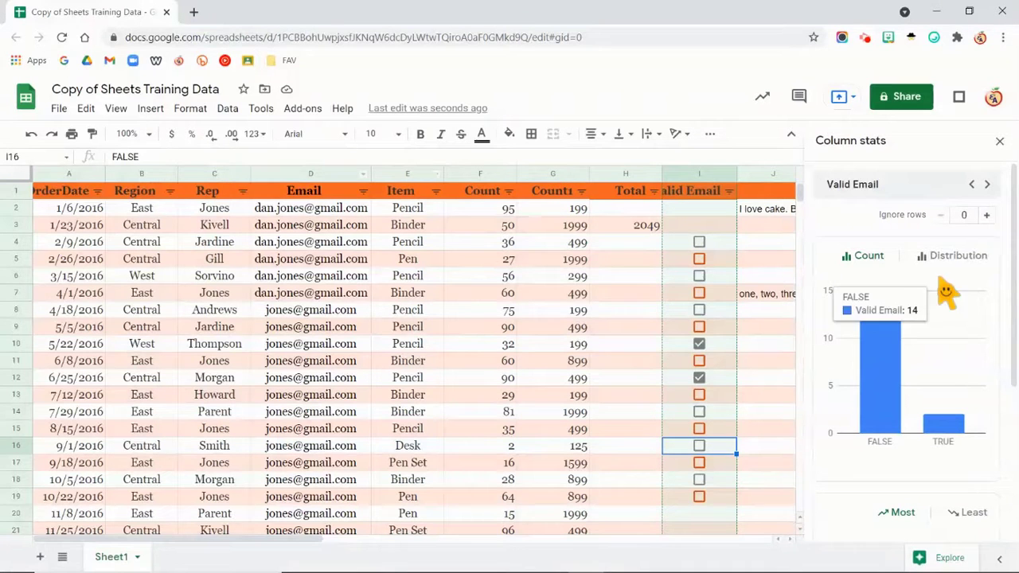
left_click(553, 445)
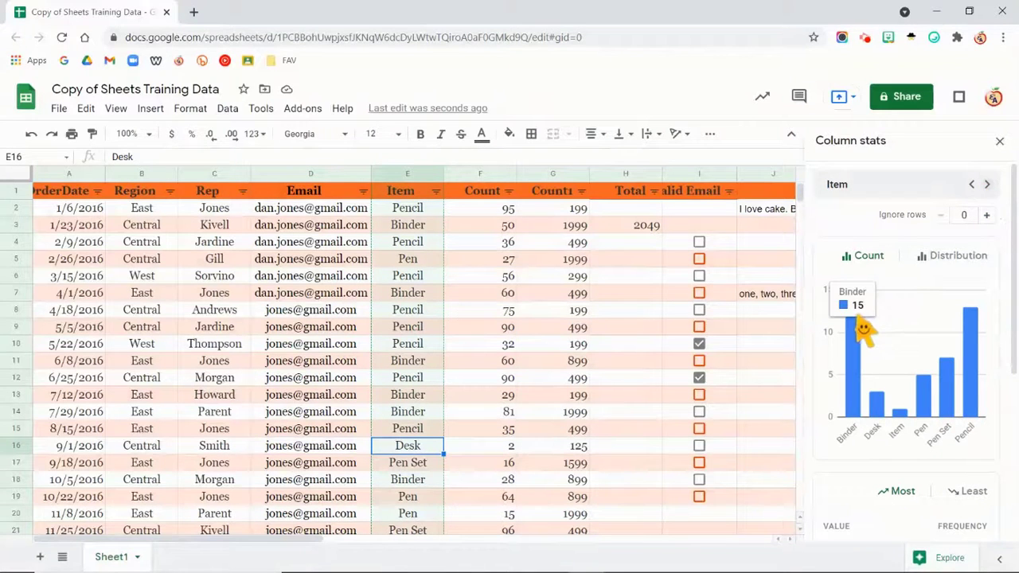
mouse_move(905, 426)
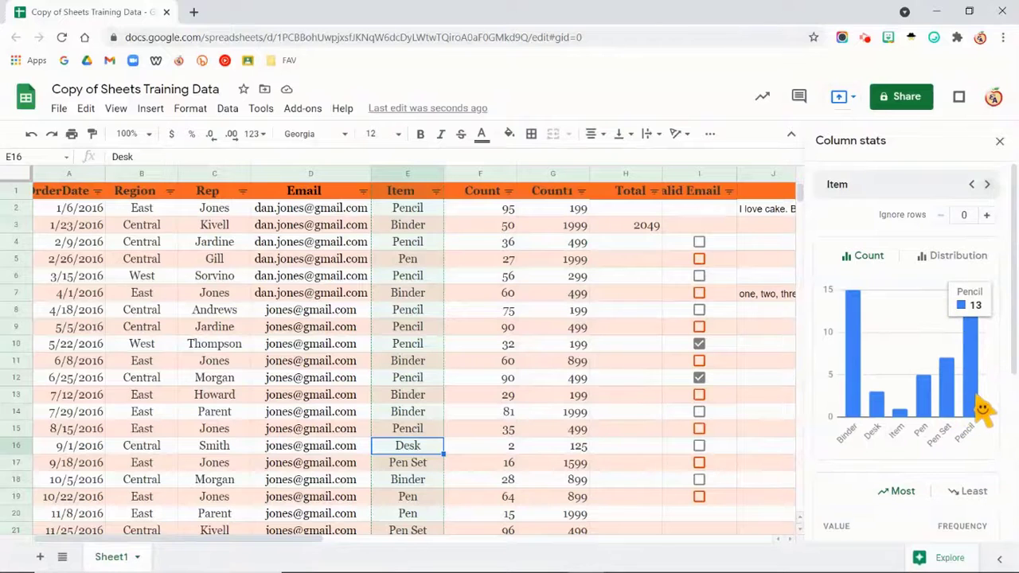
mouse_move(875, 402)
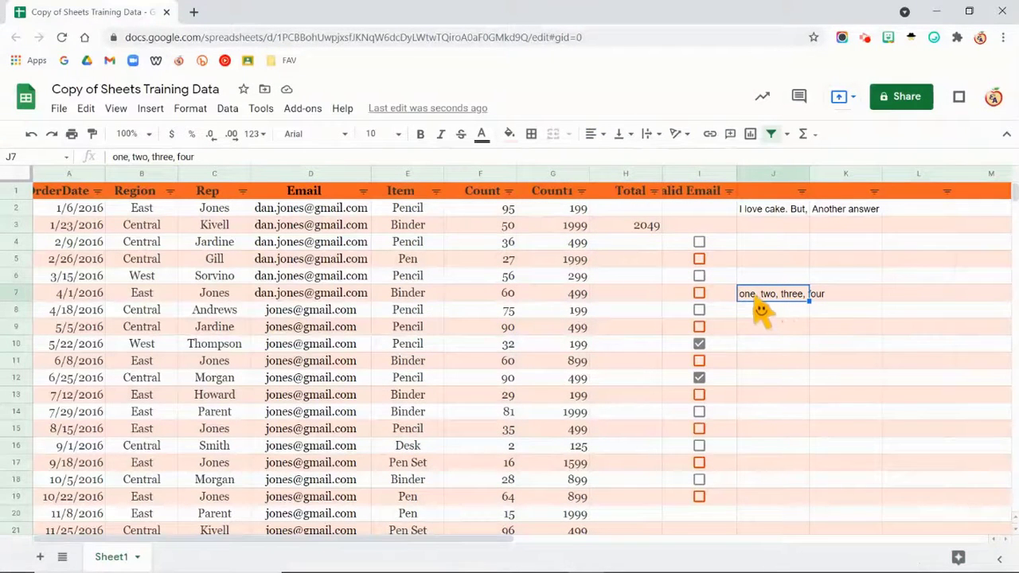
mouse_move(872, 288)
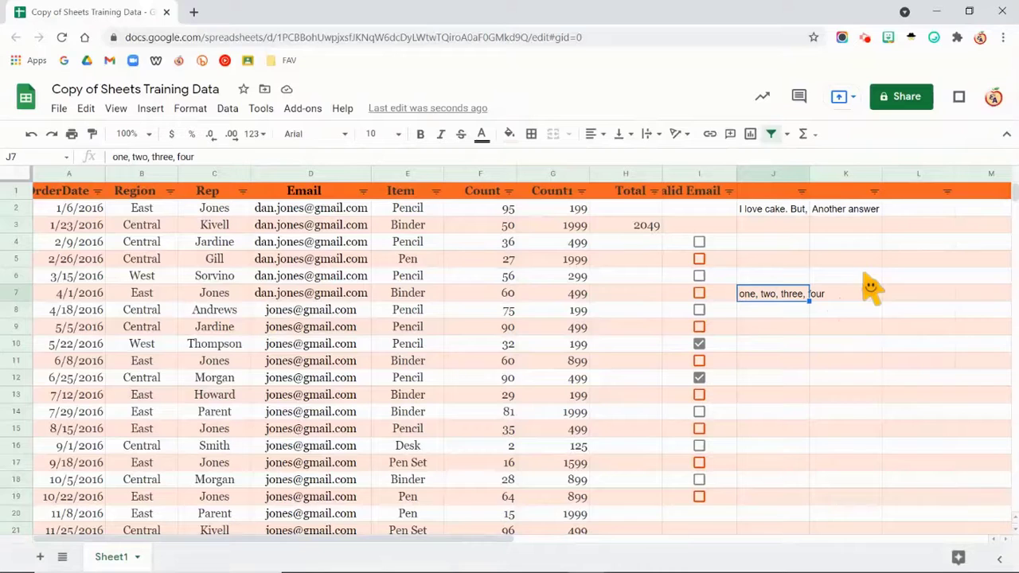
mouse_move(806, 293)
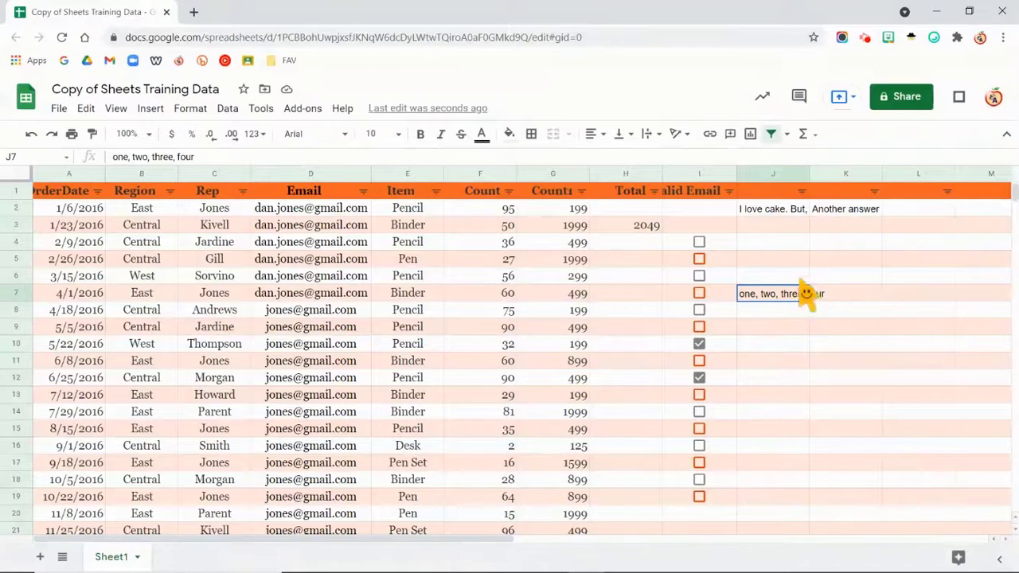
mouse_move(772, 362)
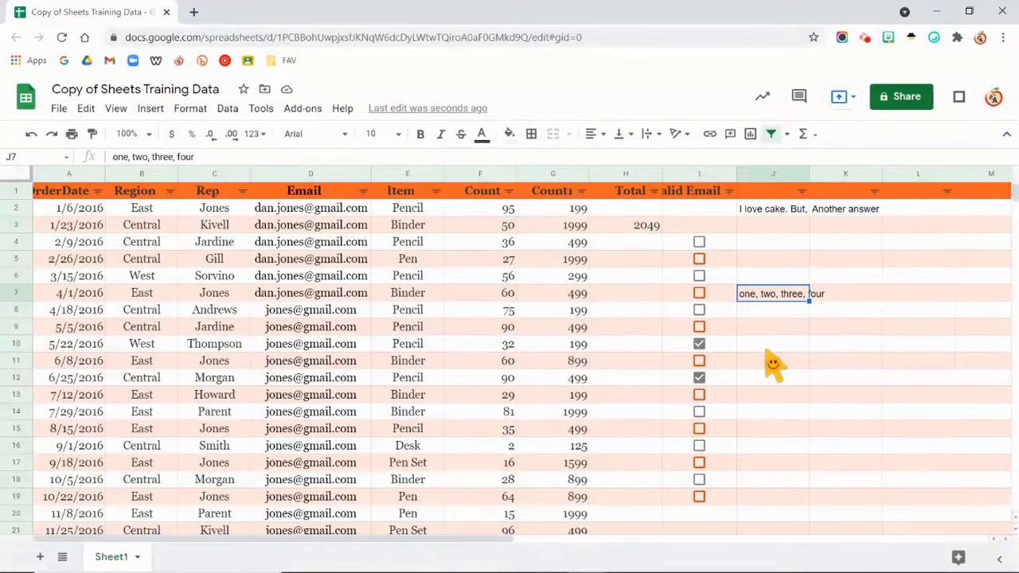
mouse_move(842, 409)
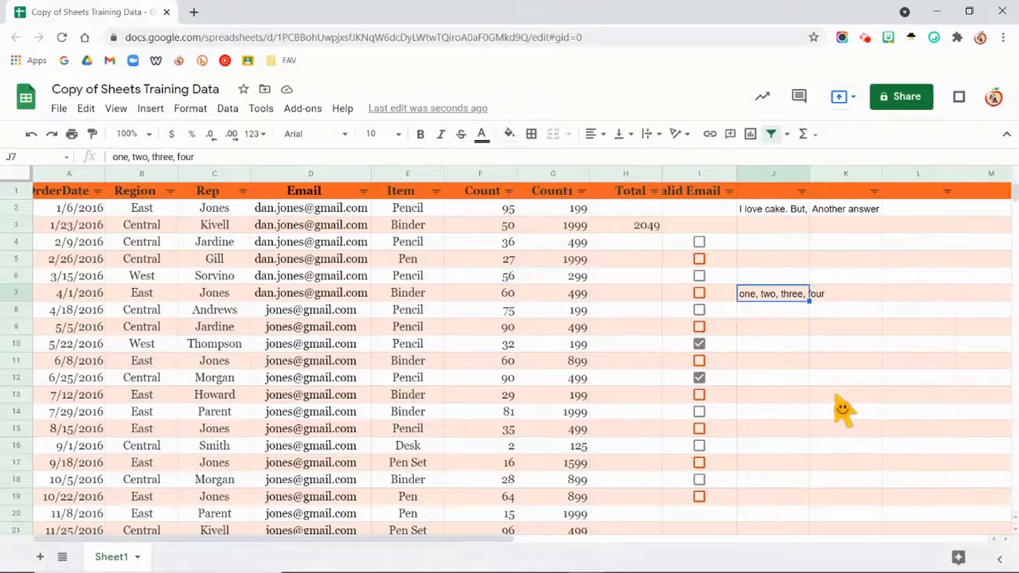
mouse_move(776, 310)
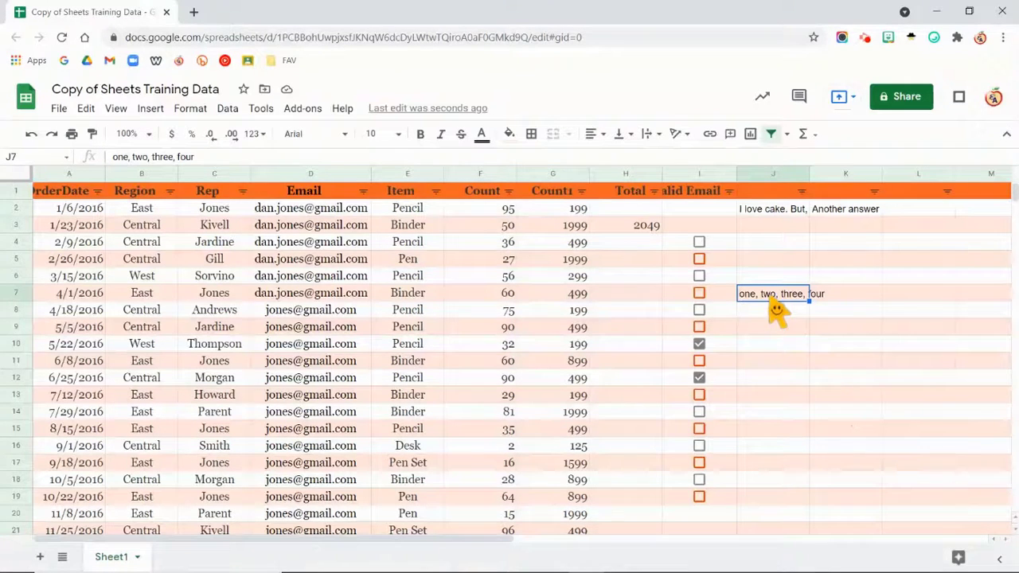
Split J7's 'one, two, three, four' into J7–M7 with automatic separator detection.
left_click(227, 108)
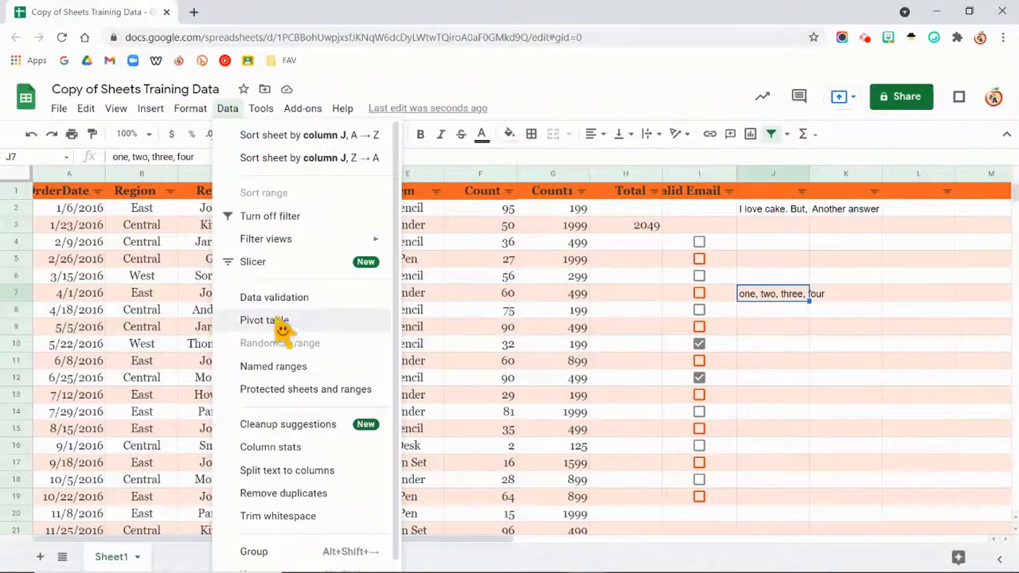
mouse_move(267, 478)
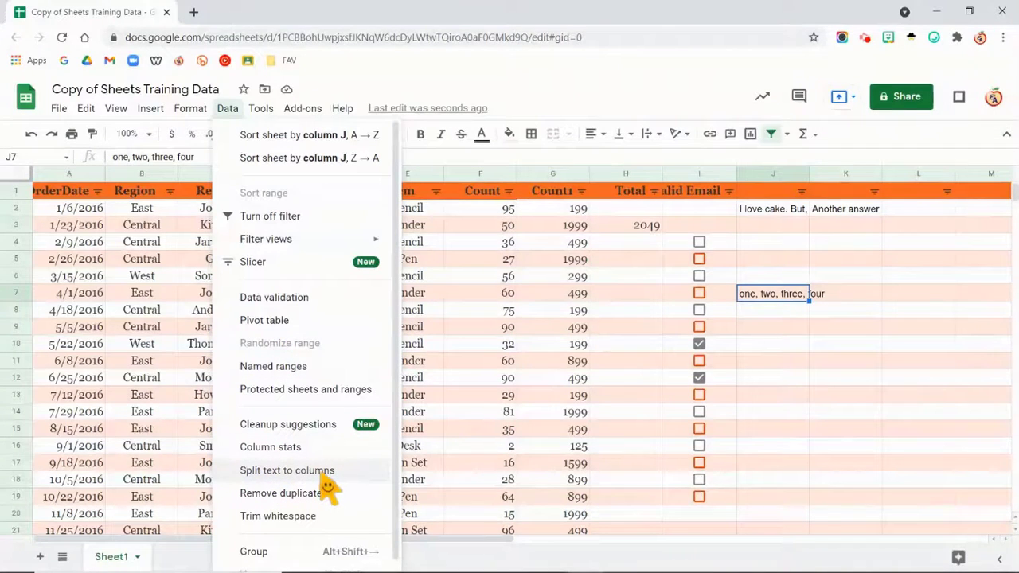
left_click(287, 469)
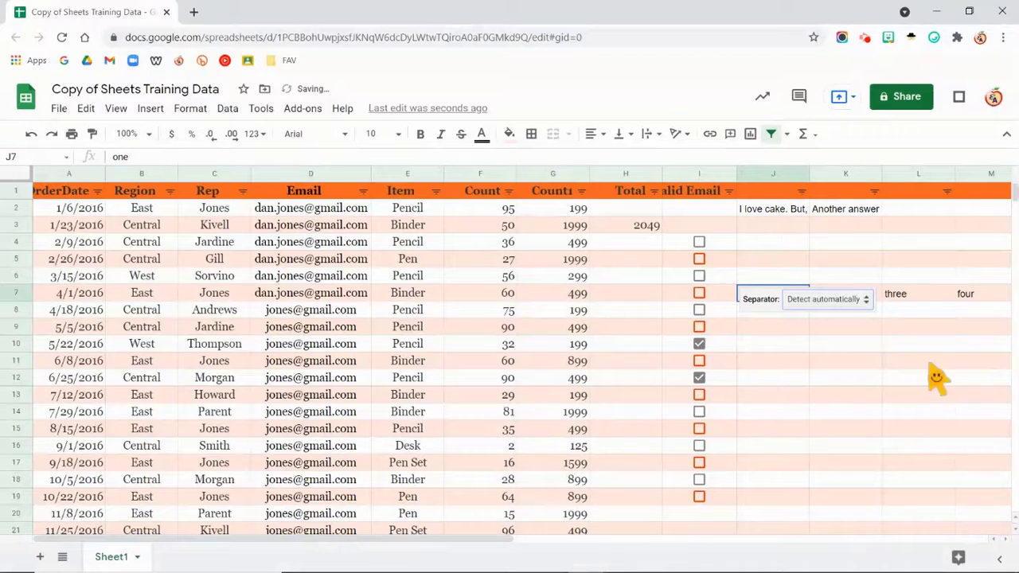
mouse_move(803, 317)
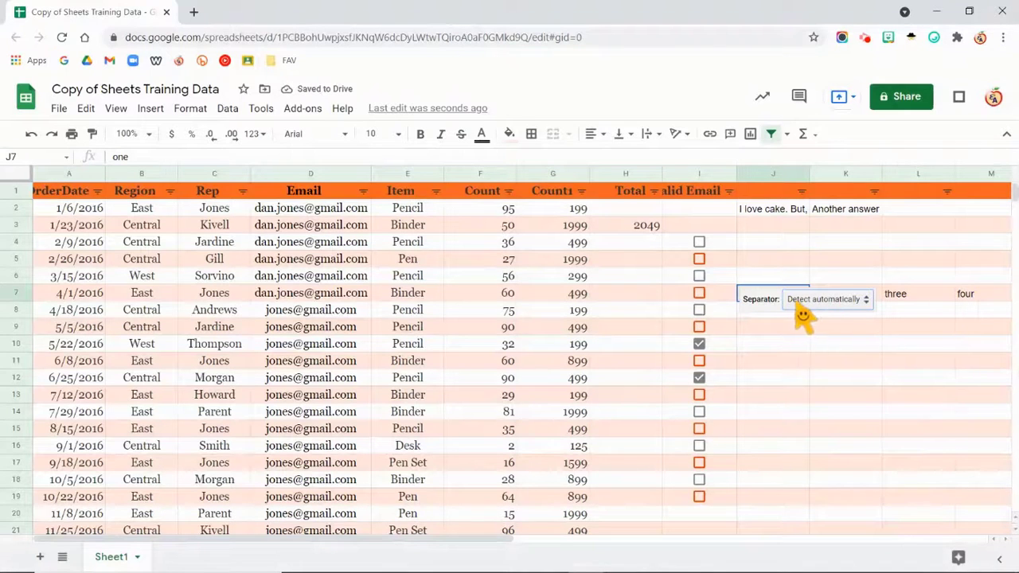
mouse_move(842, 319)
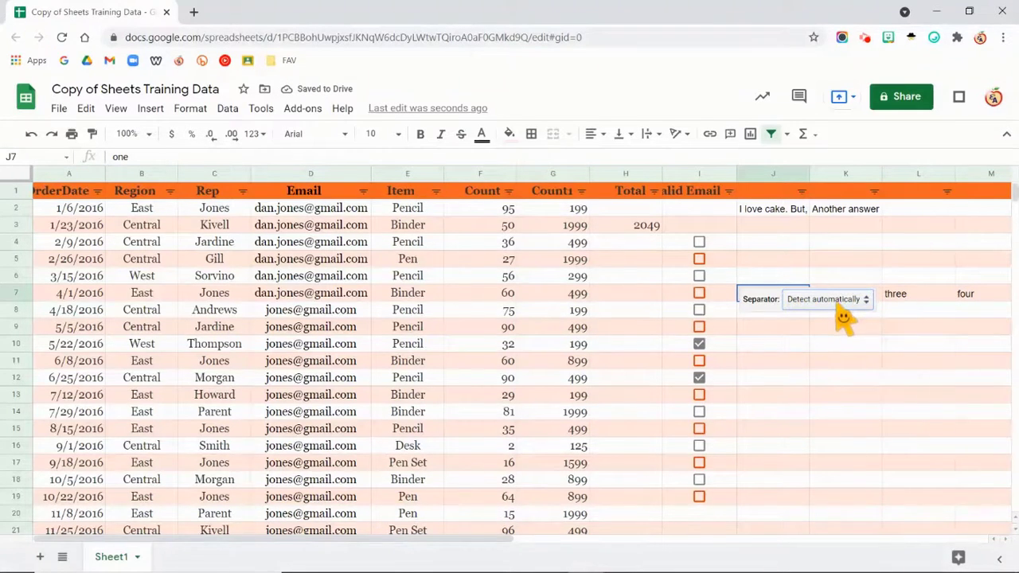
left_click(826, 299)
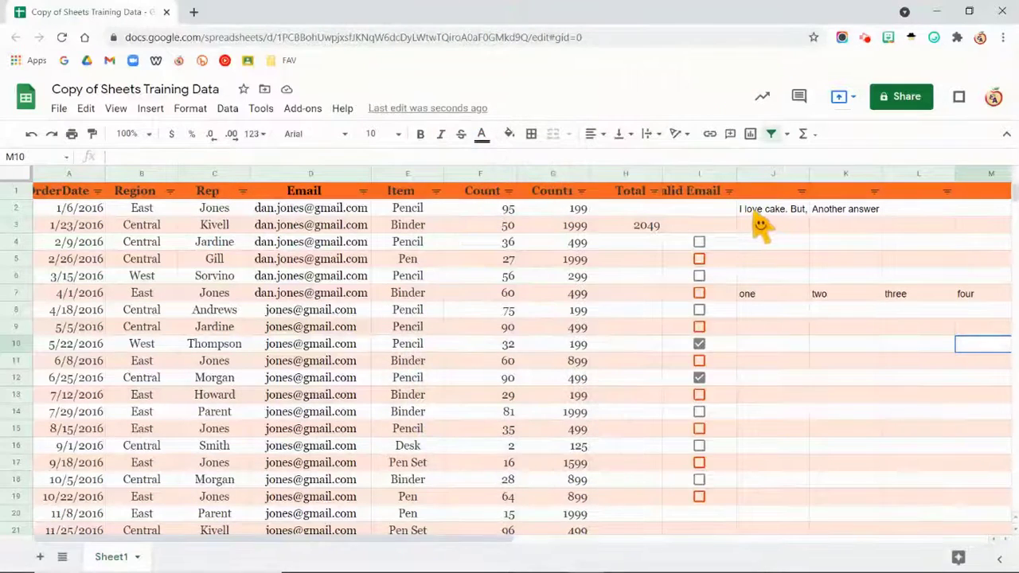
mouse_move(806, 227)
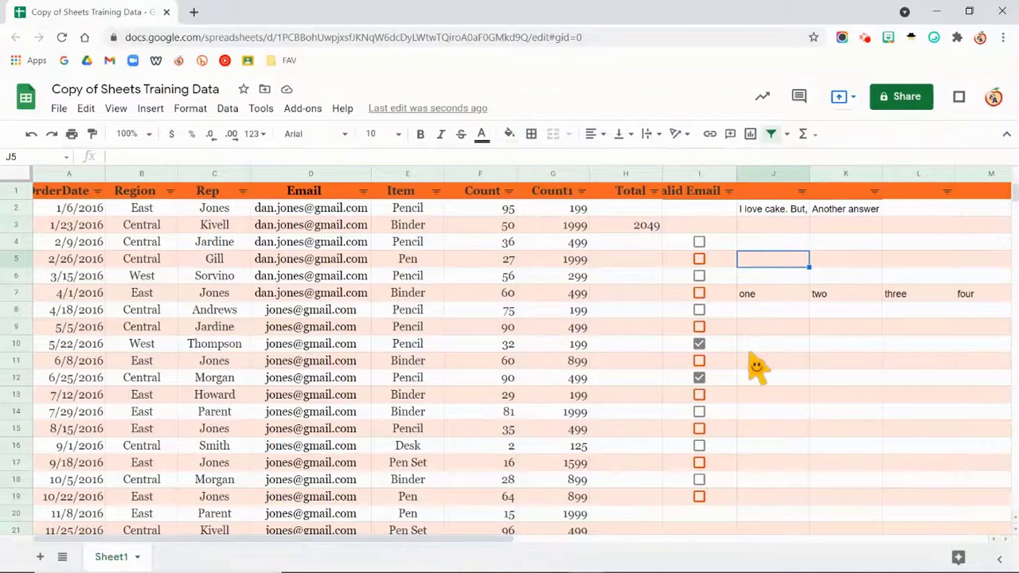
left_click(772, 173)
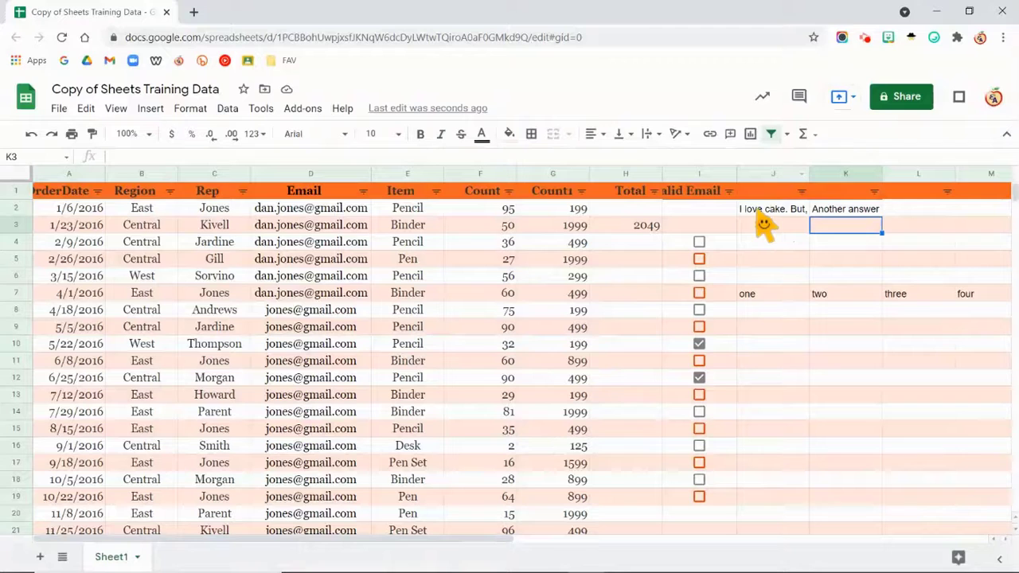
left_click(772, 208)
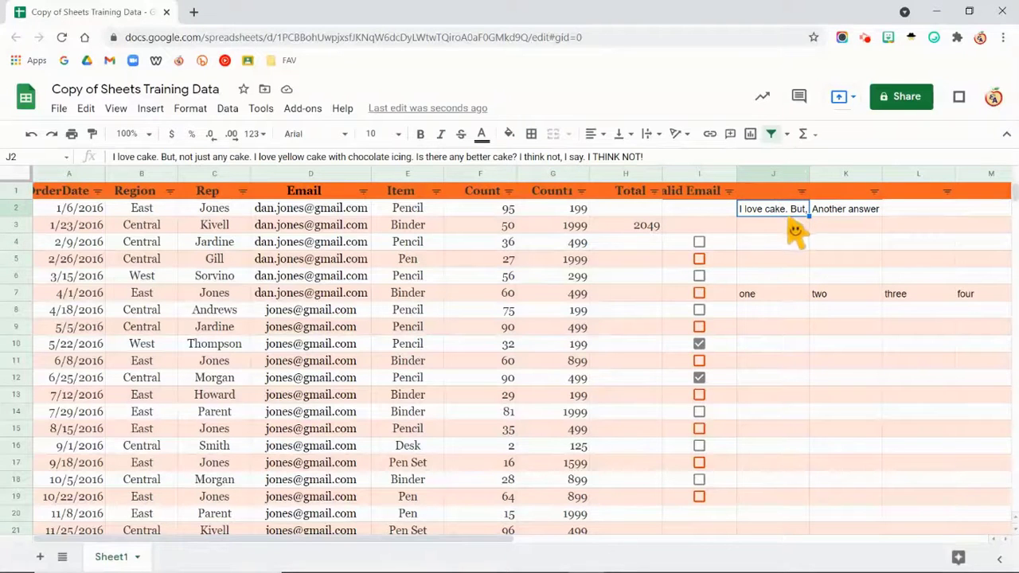
mouse_move(647, 134)
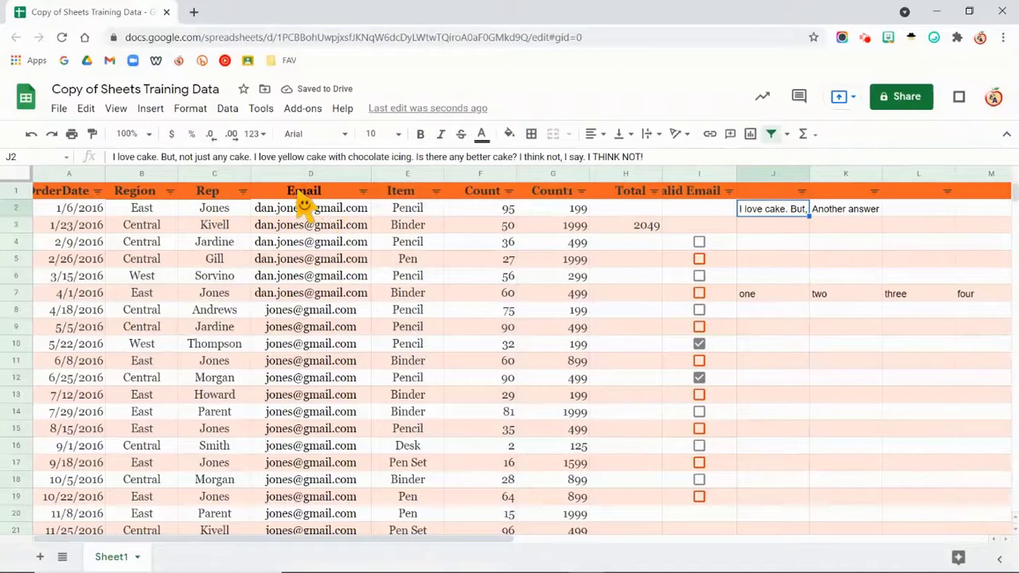
left_click(16, 190)
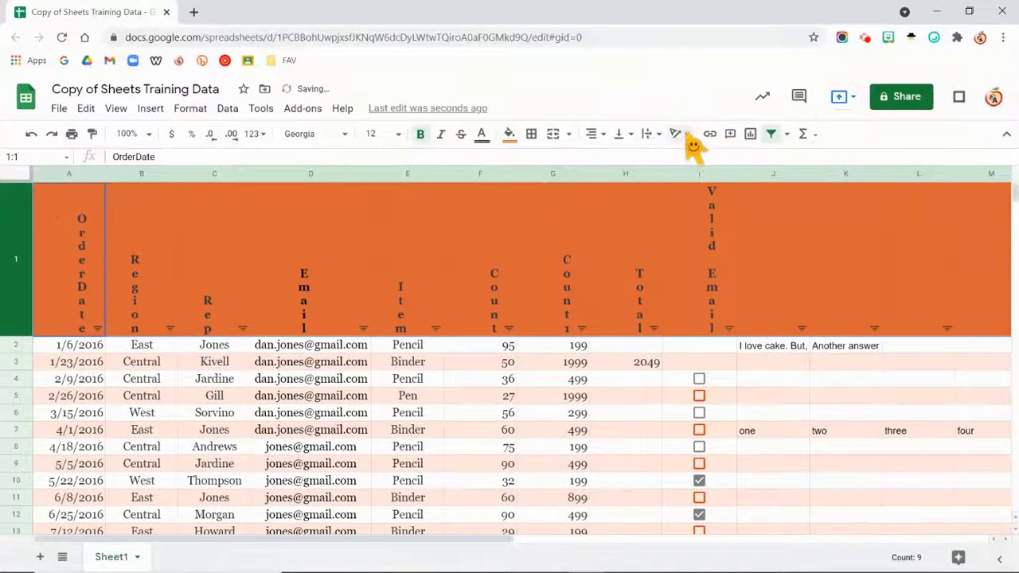
Apply Tilt up rotation to the header labels and select row 1.
left_click(675, 133)
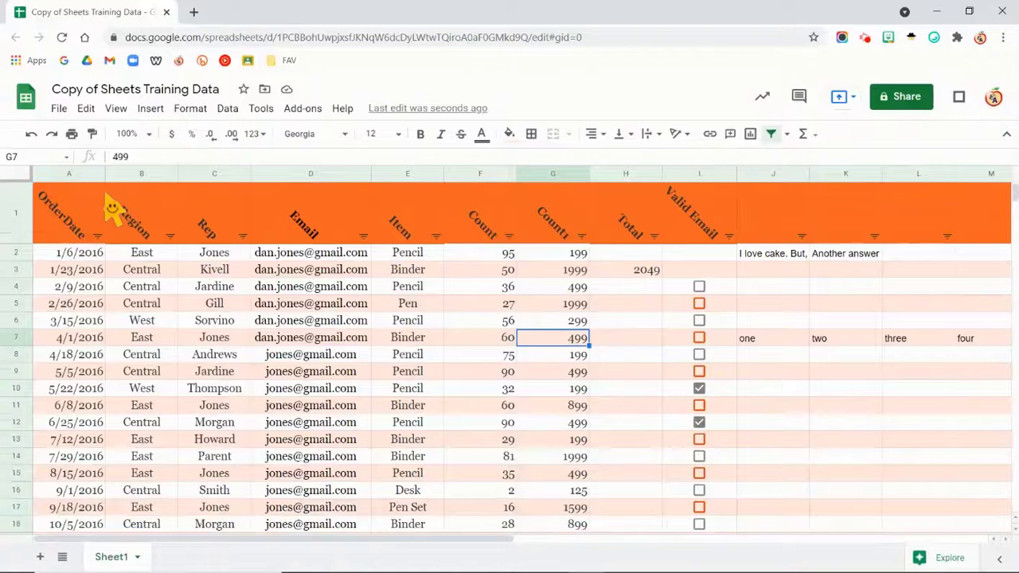
mouse_move(63, 212)
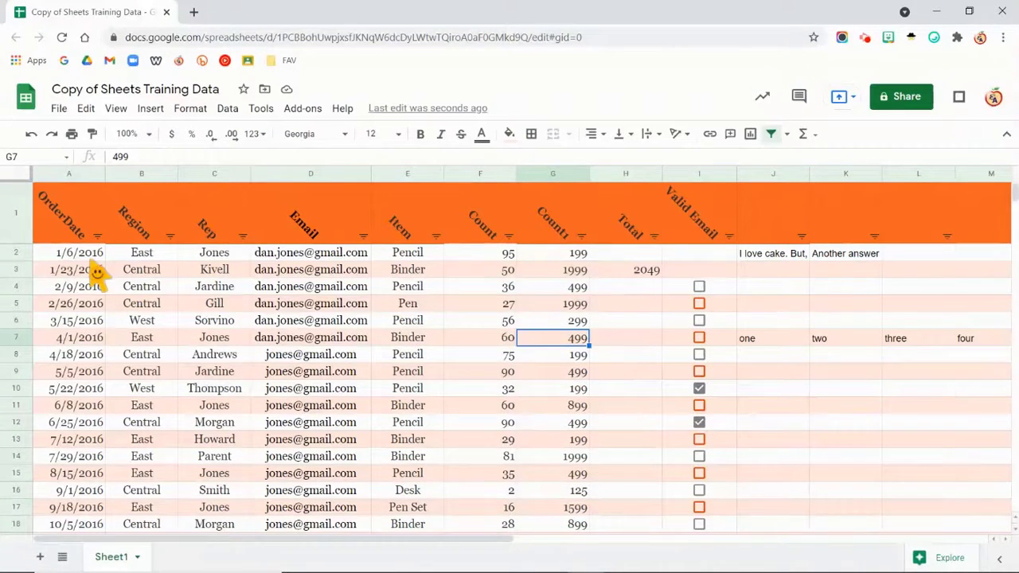
left_click(16, 212)
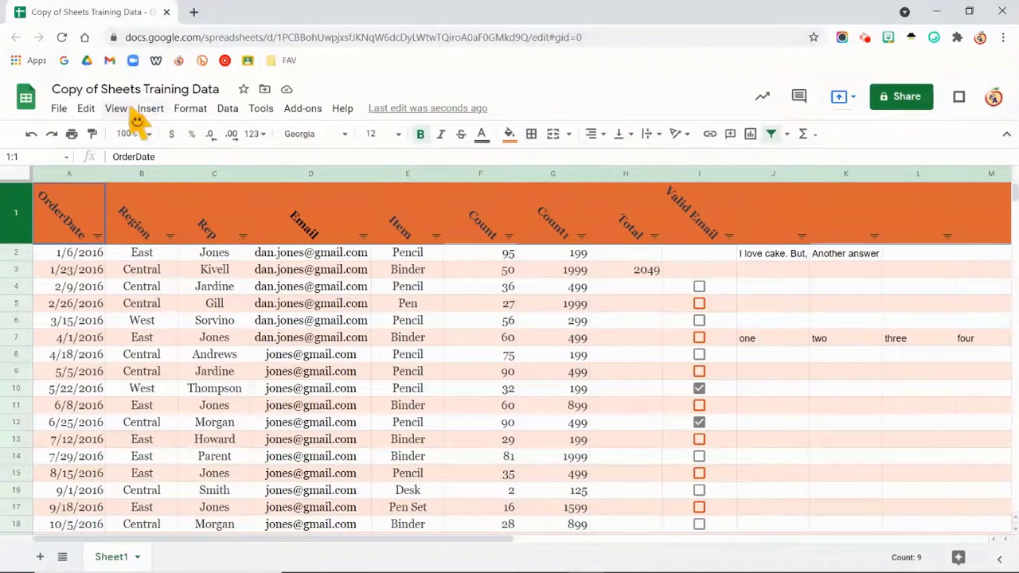
Open the View menu's freeze options for the header row.
left_click(115, 107)
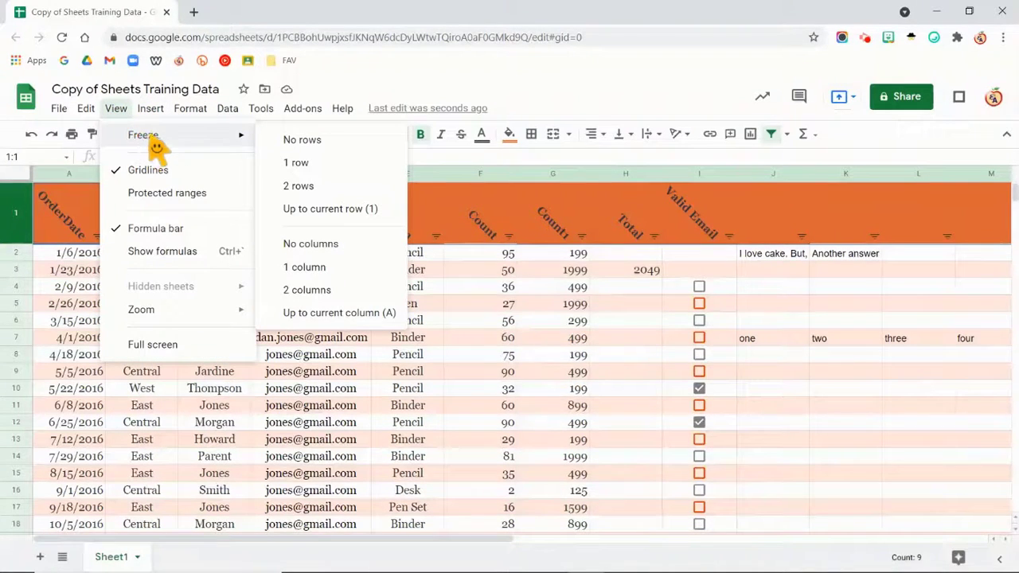
mouse_move(327, 186)
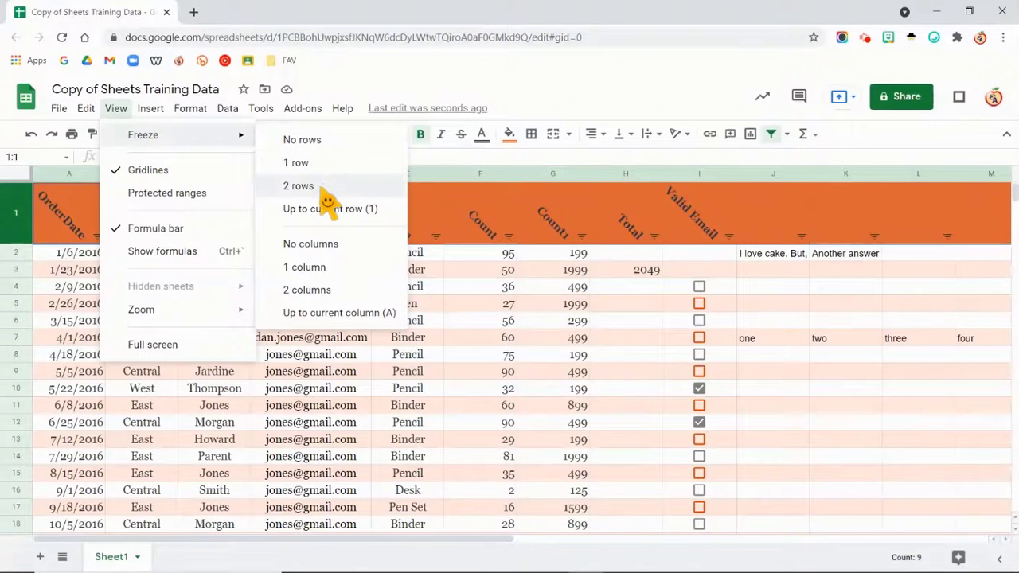
mouse_move(323, 311)
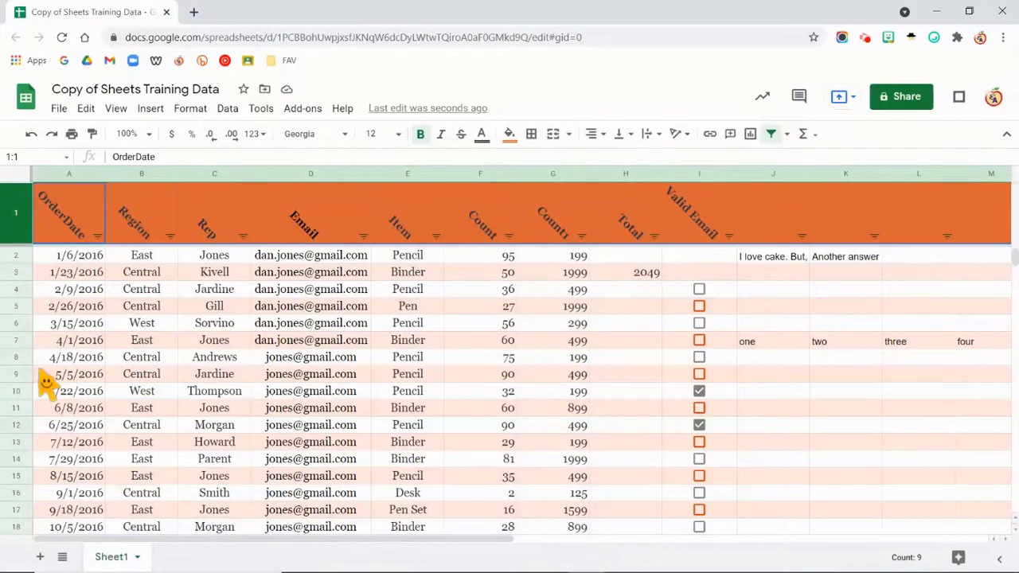
Freeze rows 1 through 10, scroll to verify, then select column E for freezing.
left_click(75, 391)
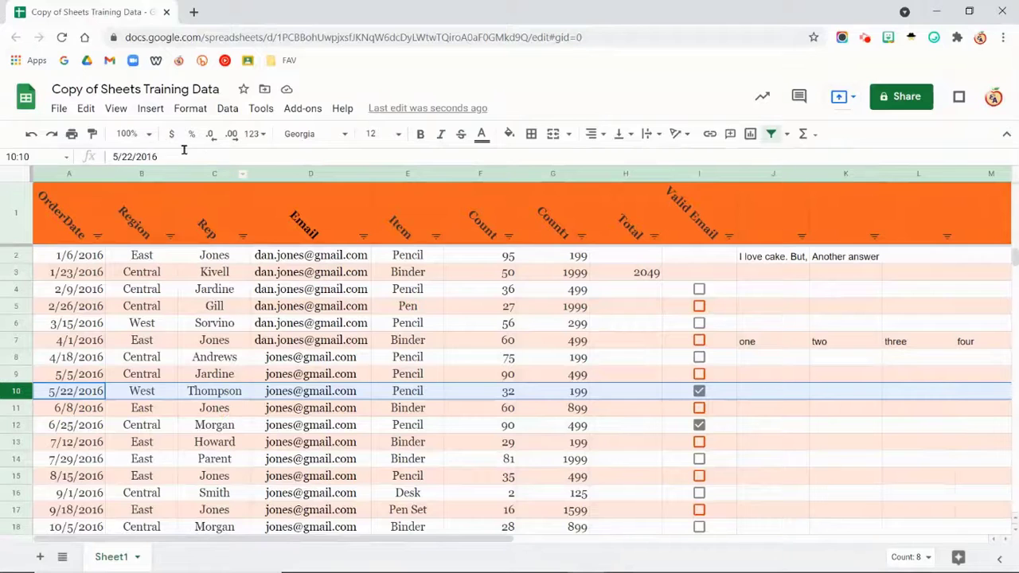
left_click(115, 108)
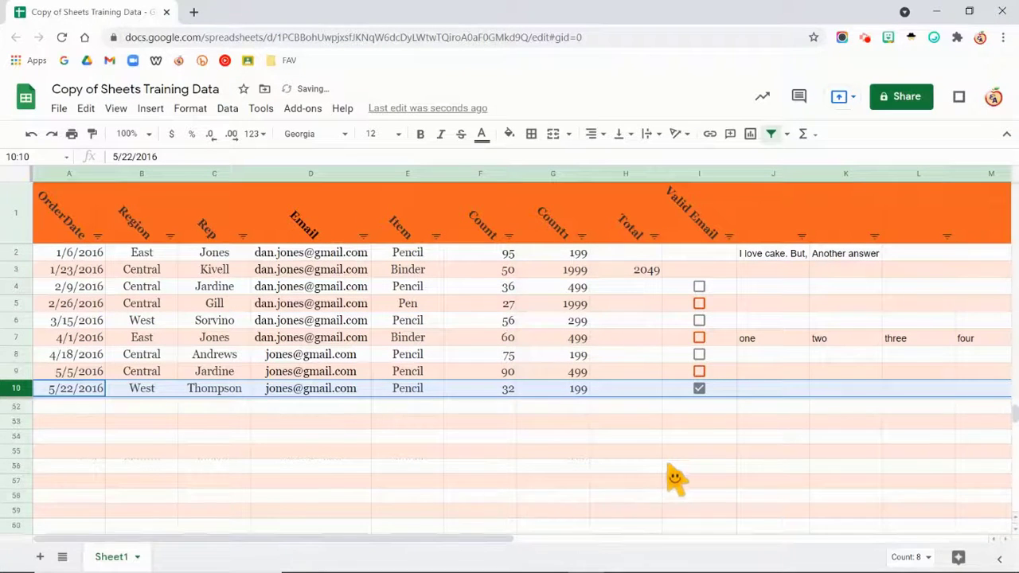
scroll("down", 3)
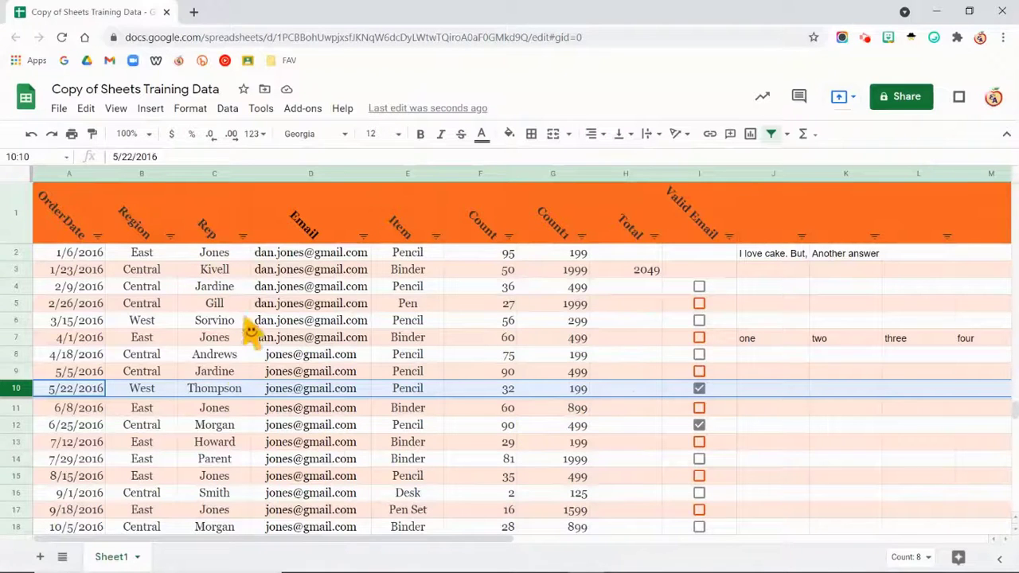
left_click(407, 173)
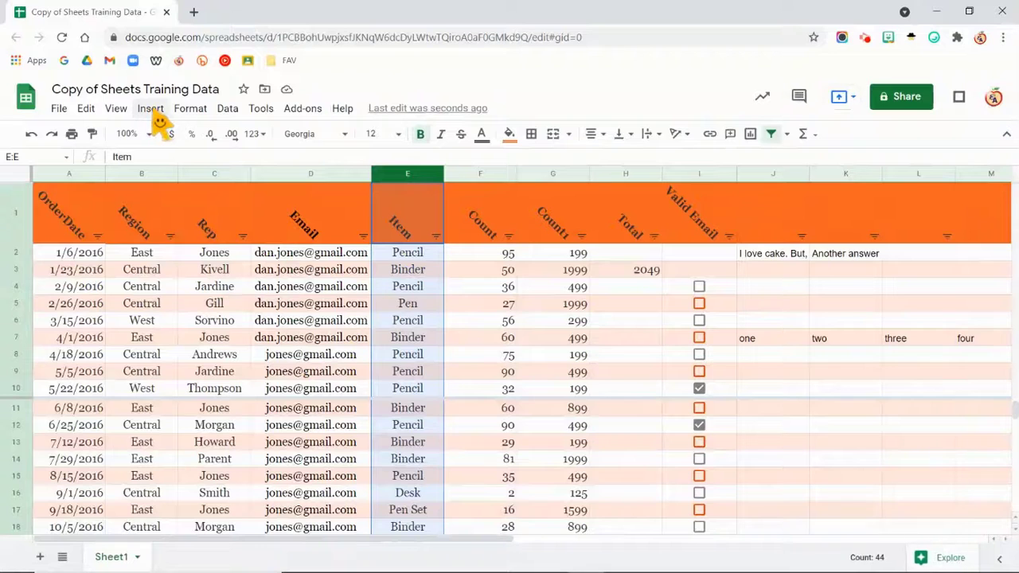
left_click(116, 107)
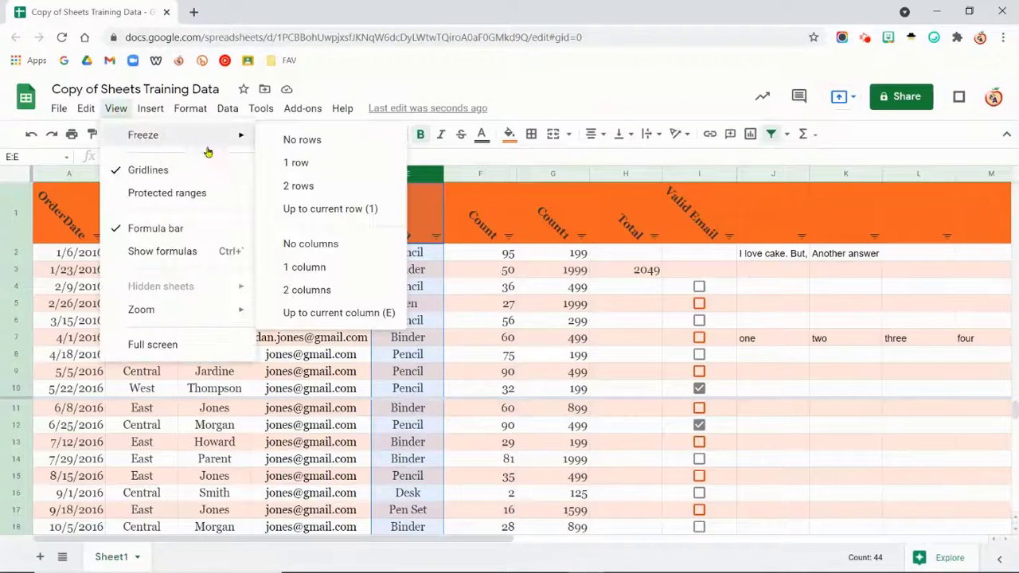